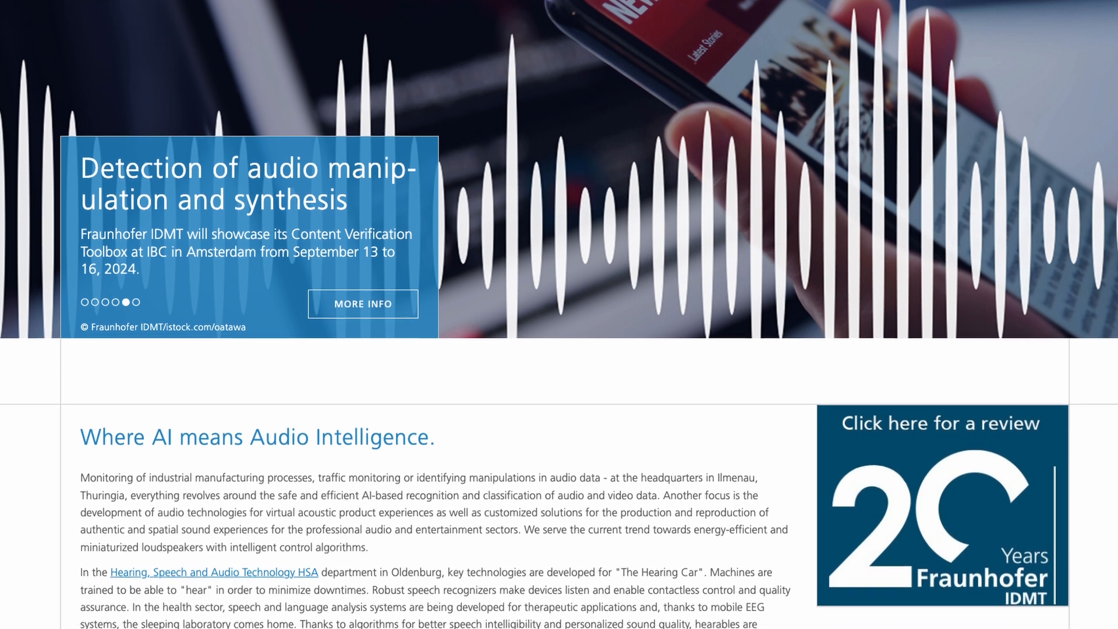
Switch SuperVision on the Dialogue track to the Measurement > Intelligibility module
scroll(down, 3)
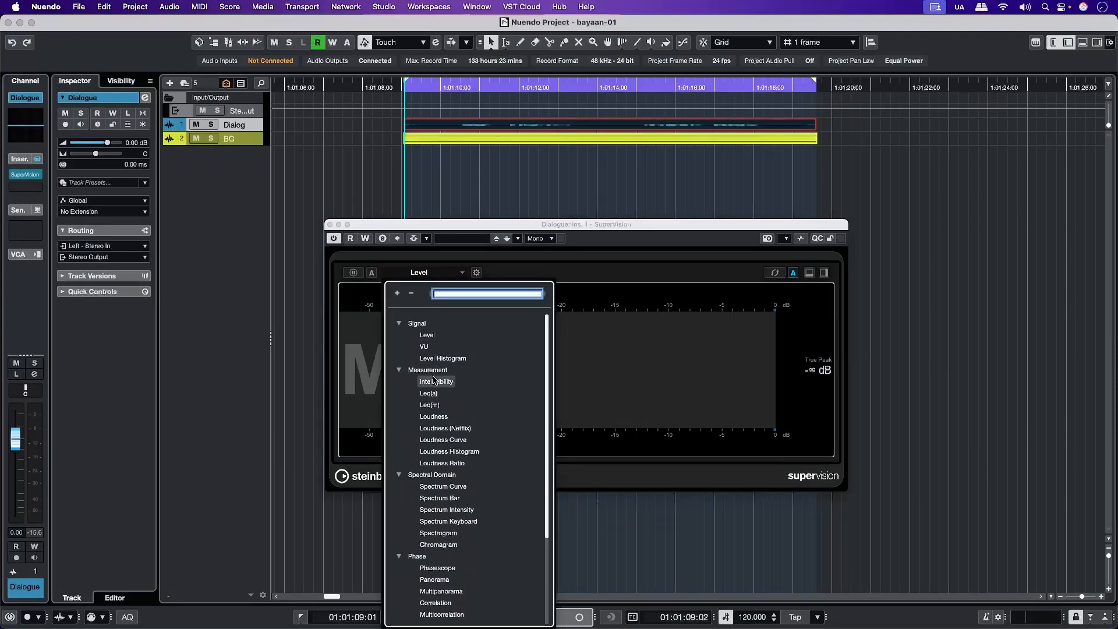
click(436, 381)
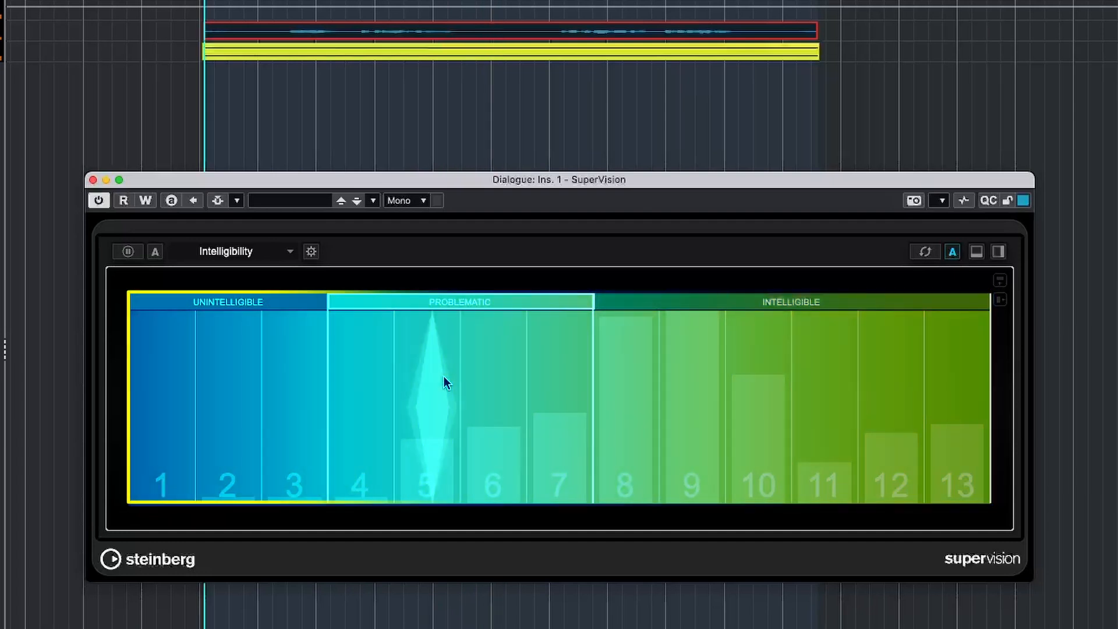
click(310, 251)
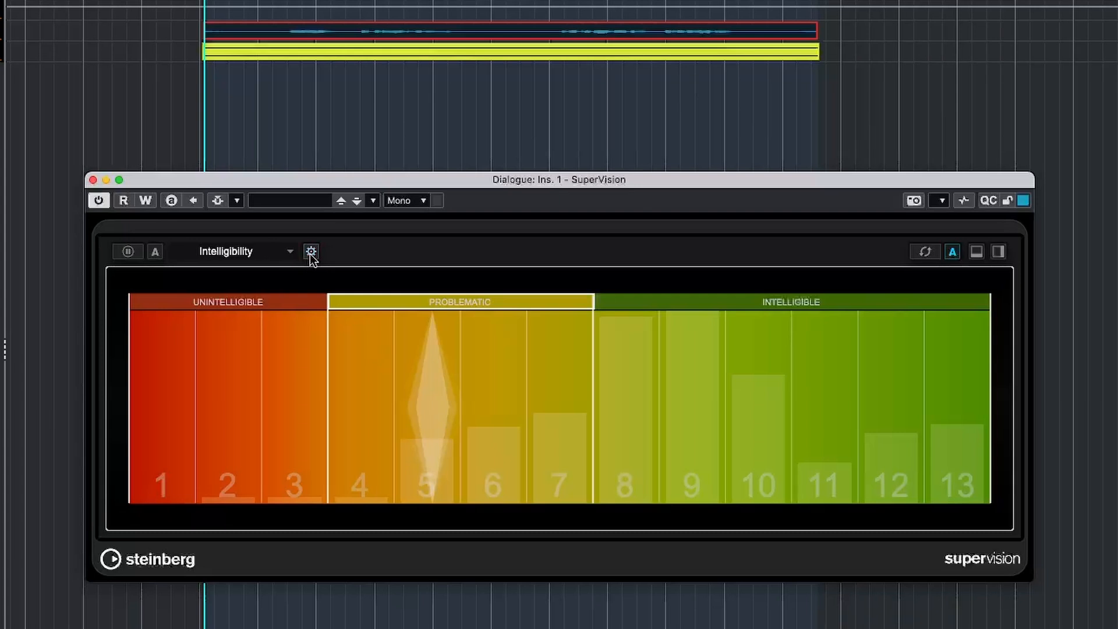
Open the Intelligibility module settings and set Time Smooth to 99%
click(310, 251)
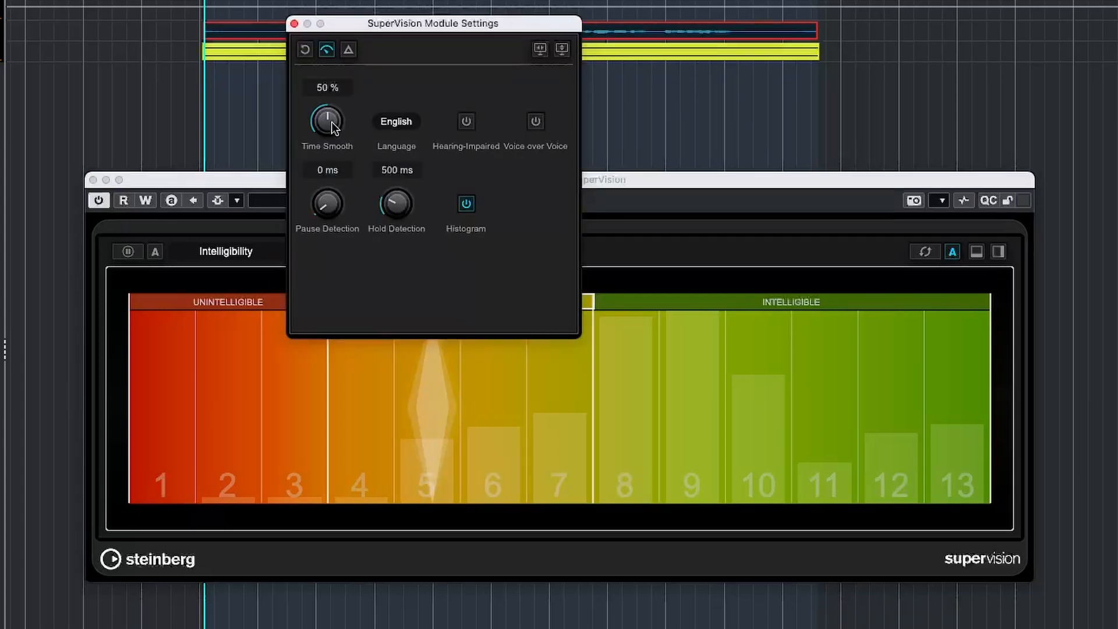
drag(327, 119, 298, 204)
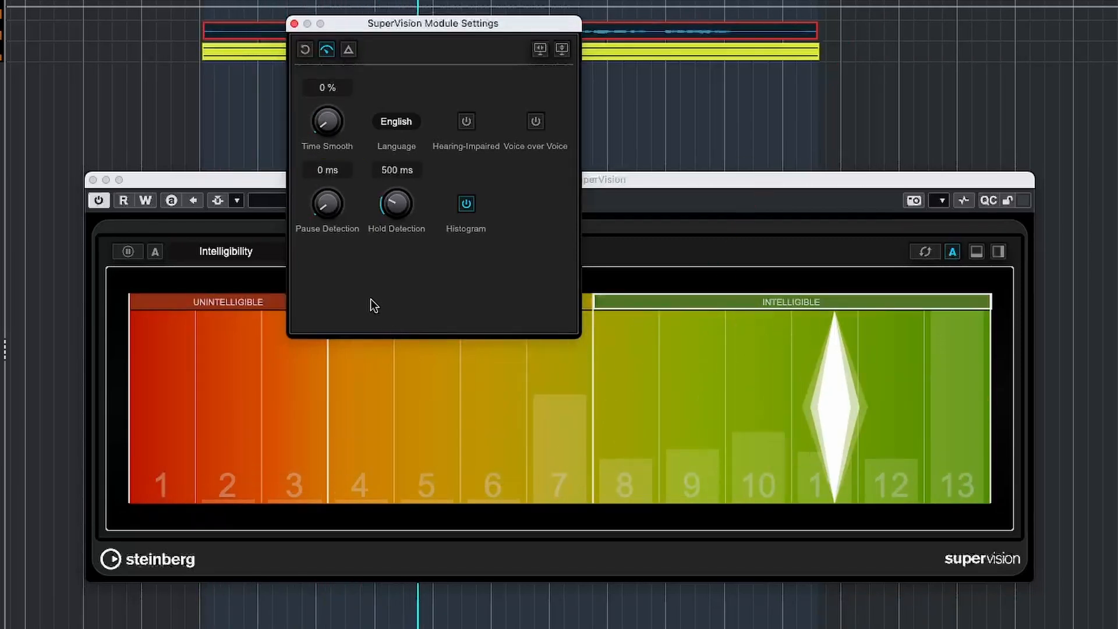
drag(328, 121, 327, 86)
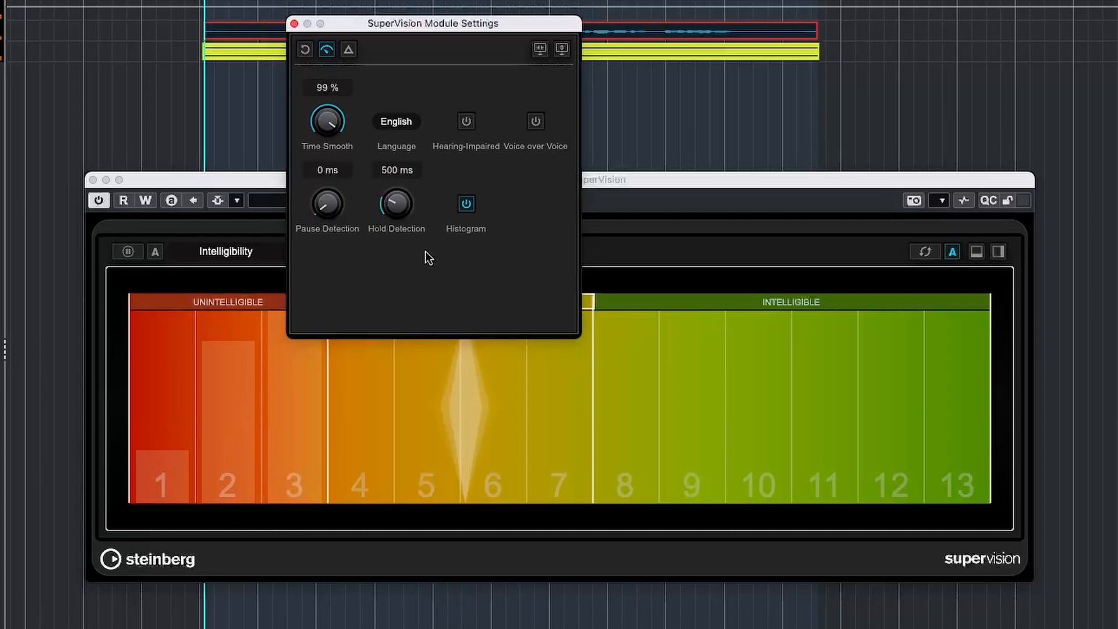
click(396, 121)
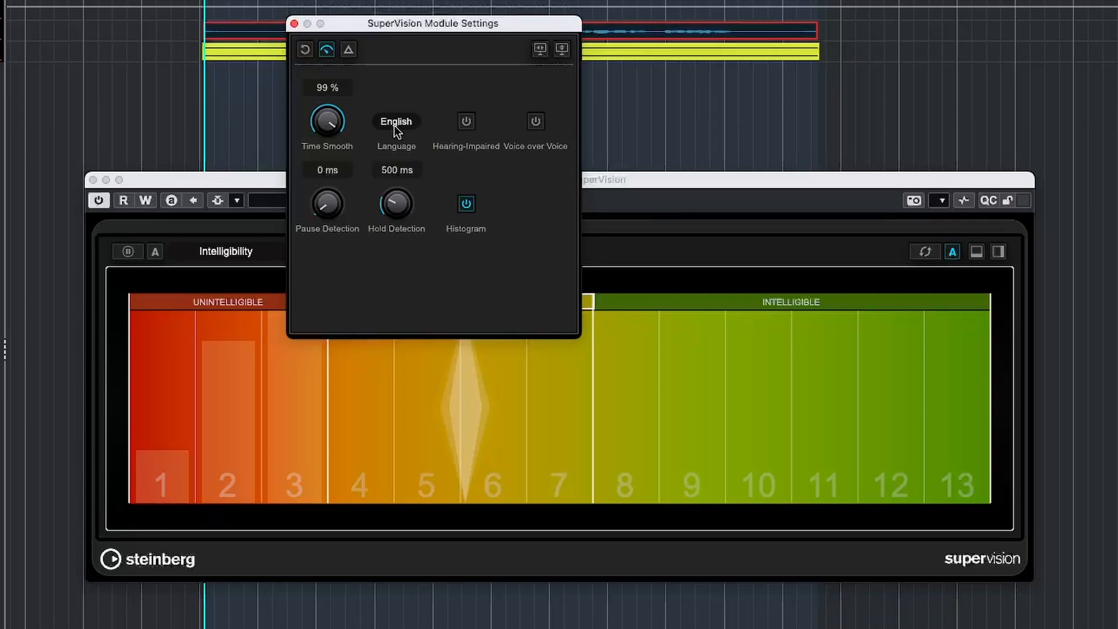
click(397, 121)
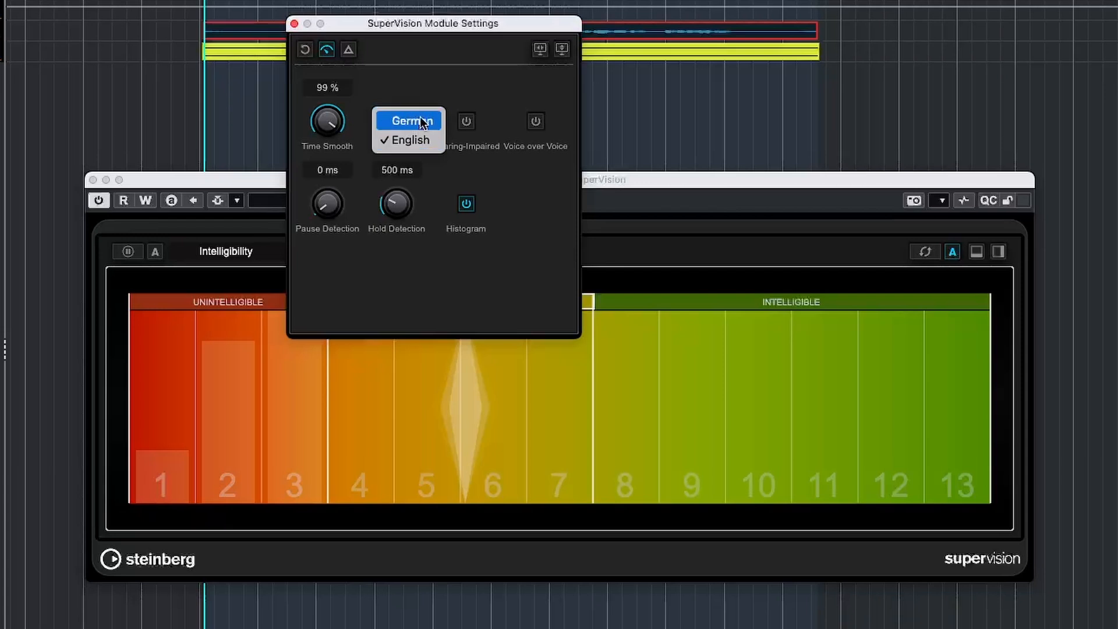
click(407, 140)
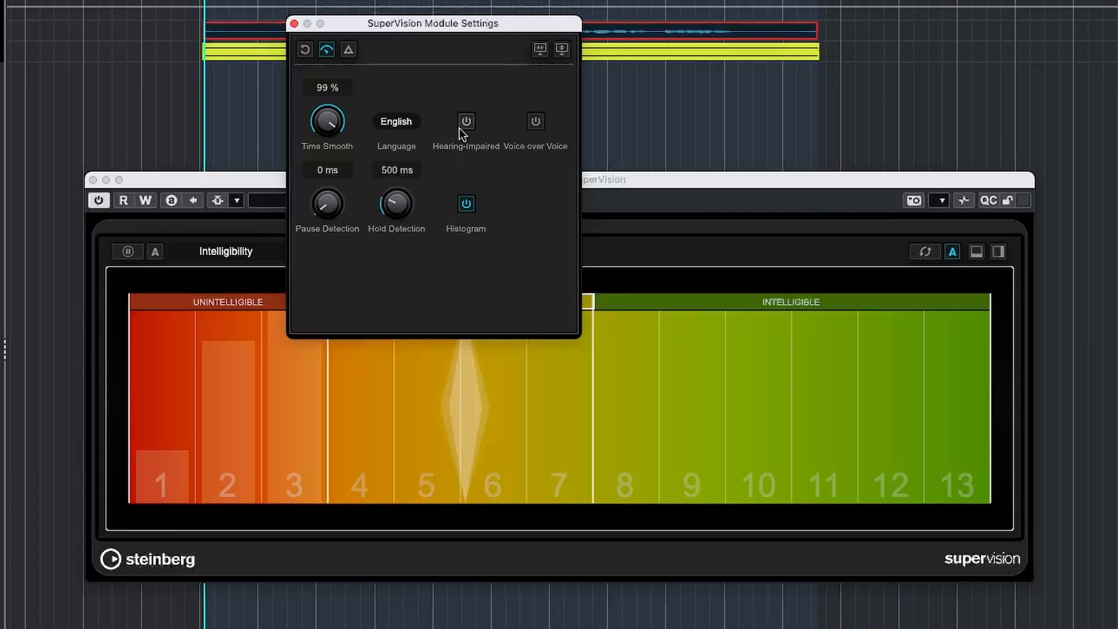
click(464, 121)
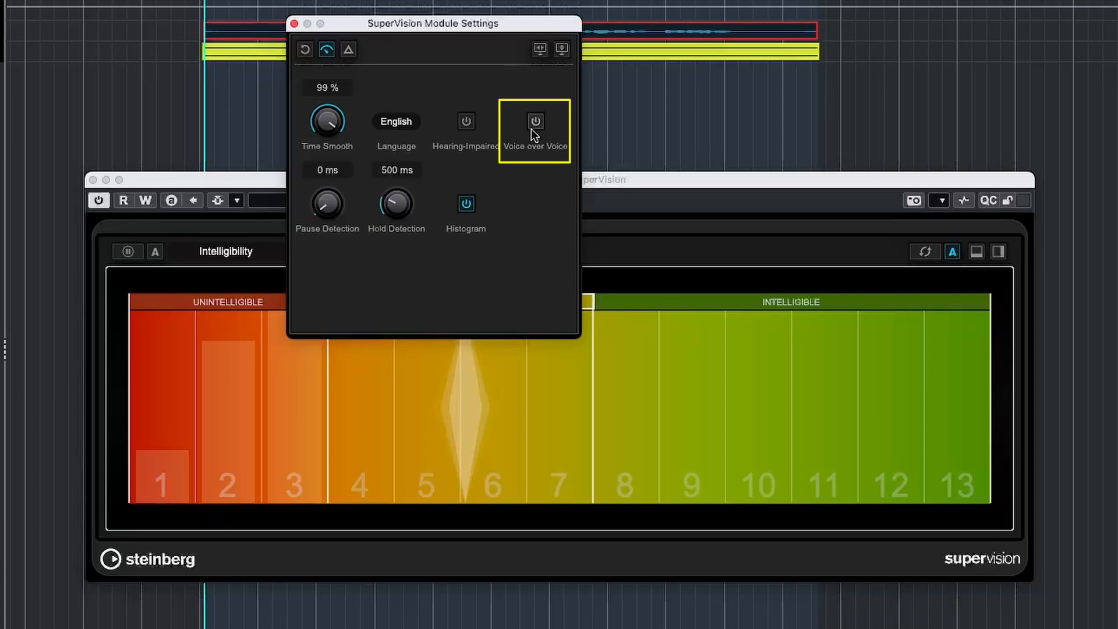
click(535, 120)
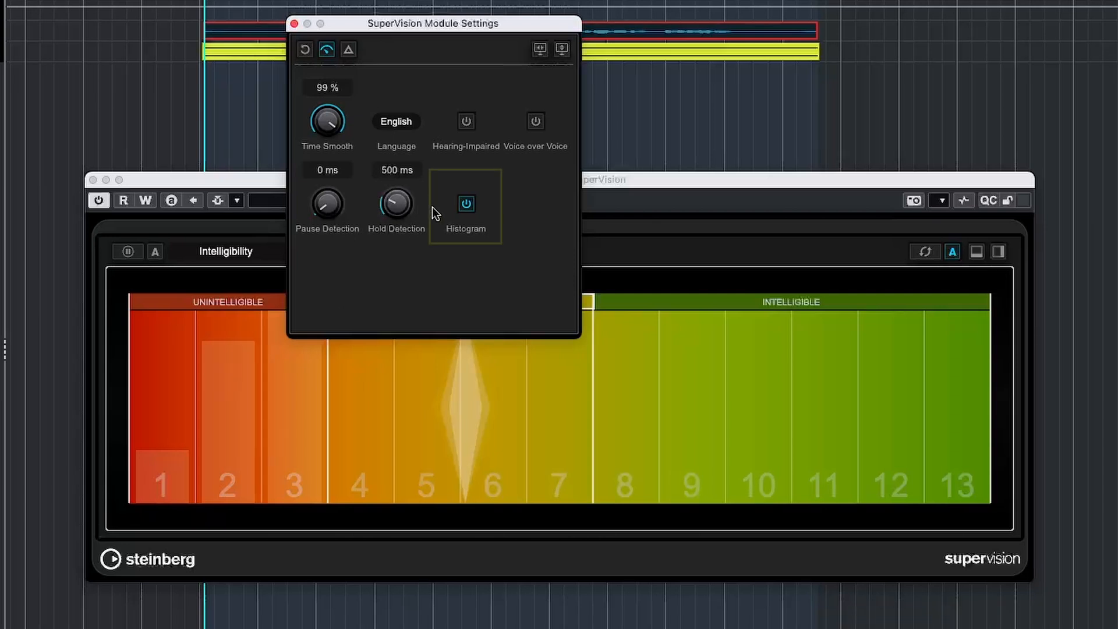
click(465, 204)
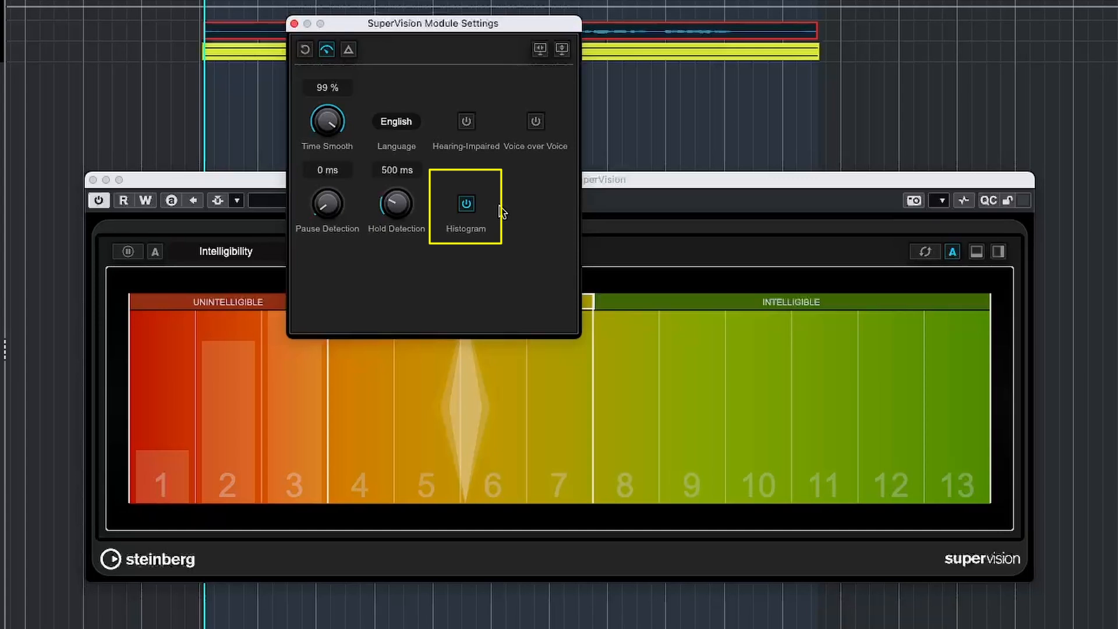
mouse_move(289, 46)
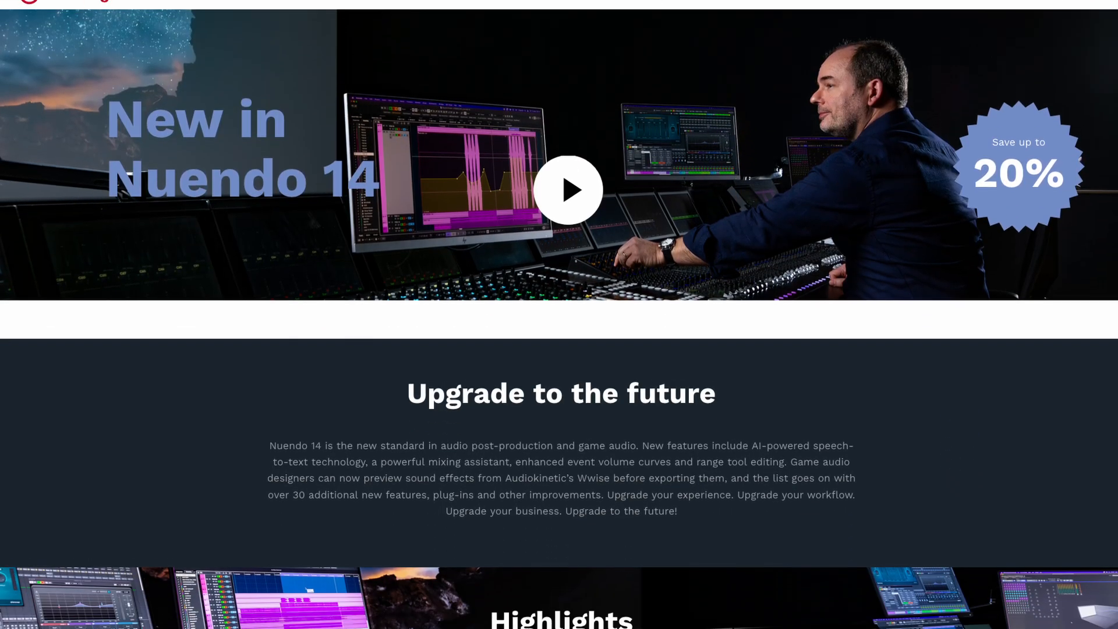
Scroll the Nuendo 14 web page down to the Adaptive Background Attenuation highlight
scroll(down, 3)
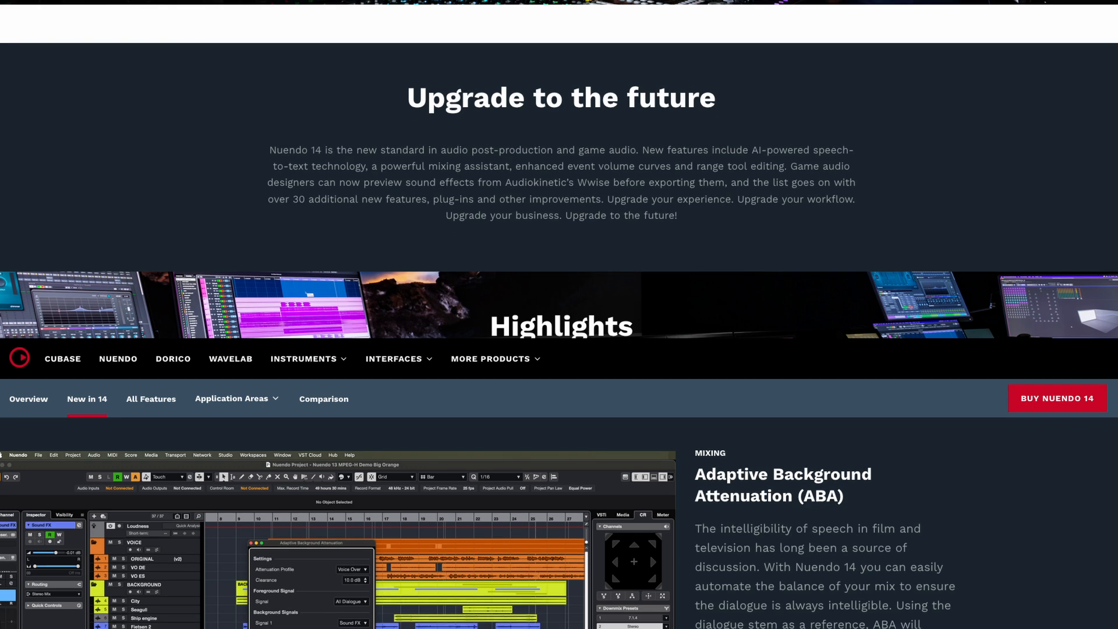
scroll(down, 3)
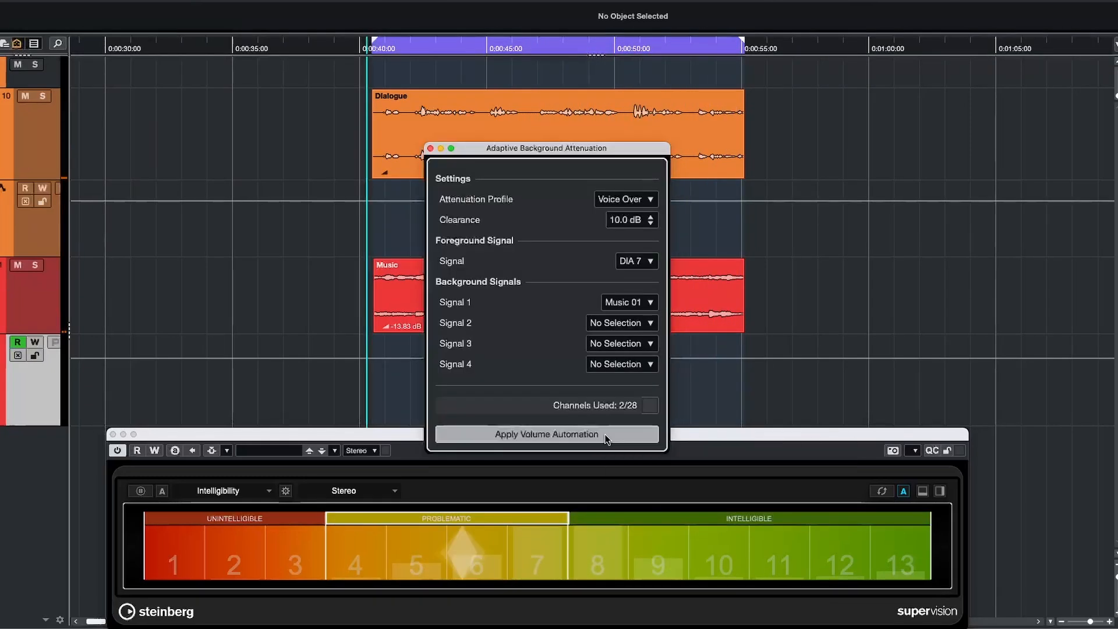
Apply ducking volume automation to Music 01 under the DIA 7 dialogue
click(547, 434)
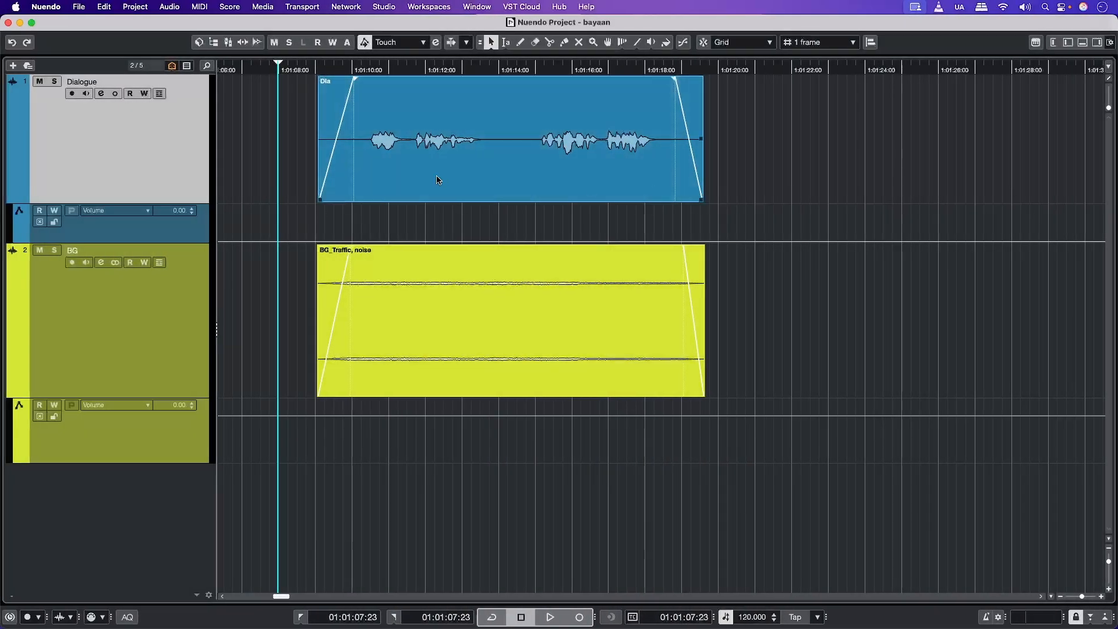
Open Adaptive Background Attenuation and set the Audio Description profile with 13.0 dB clearance
click(535, 42)
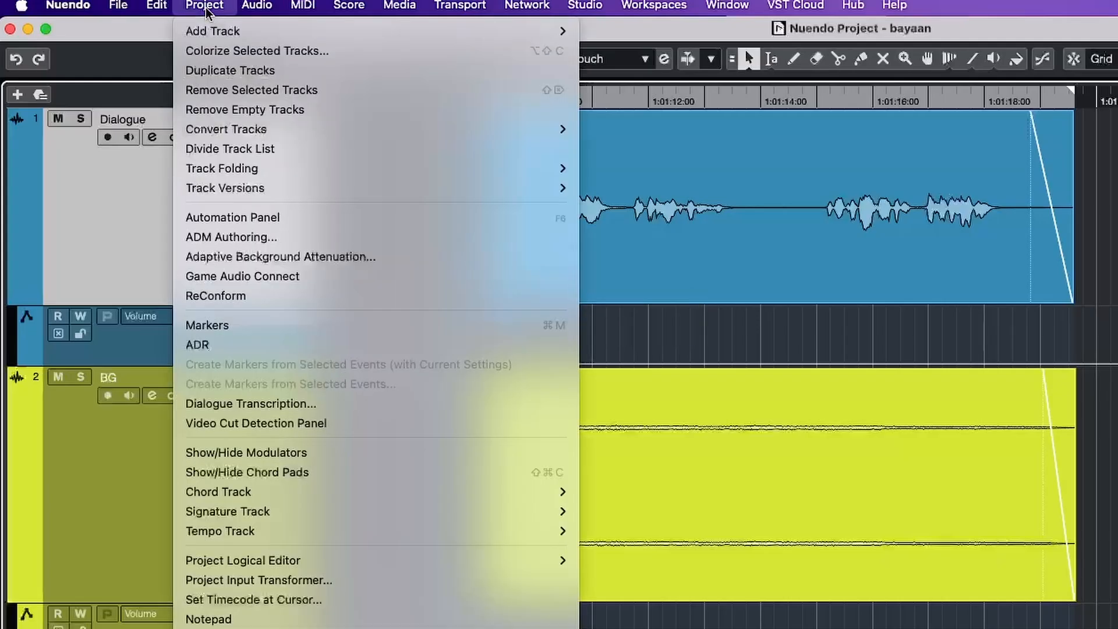
mouse_move(289, 257)
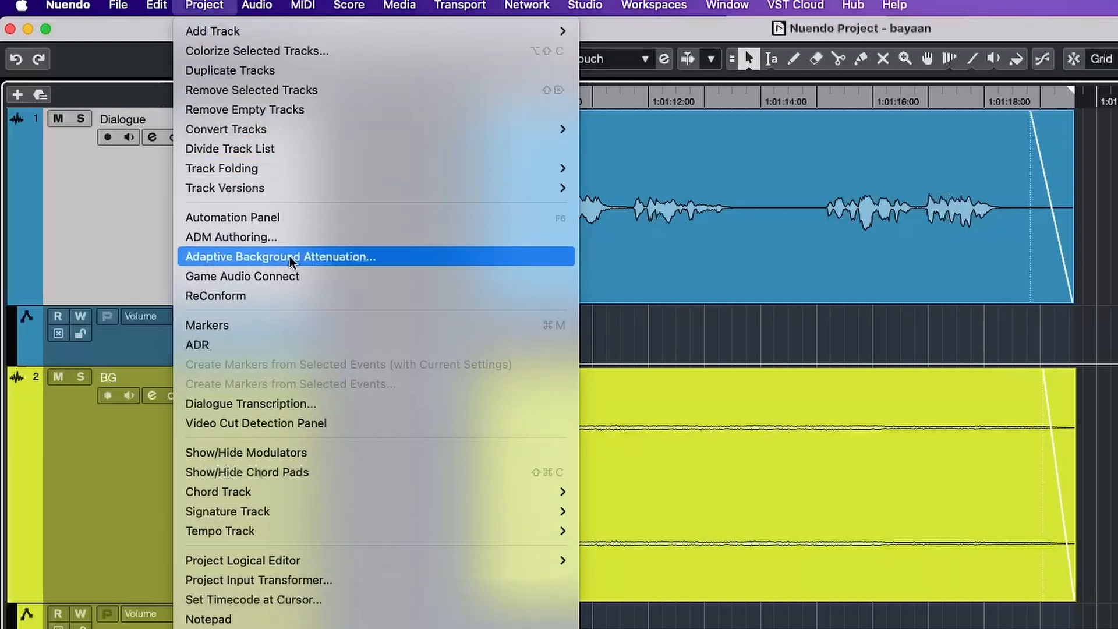
click(279, 257)
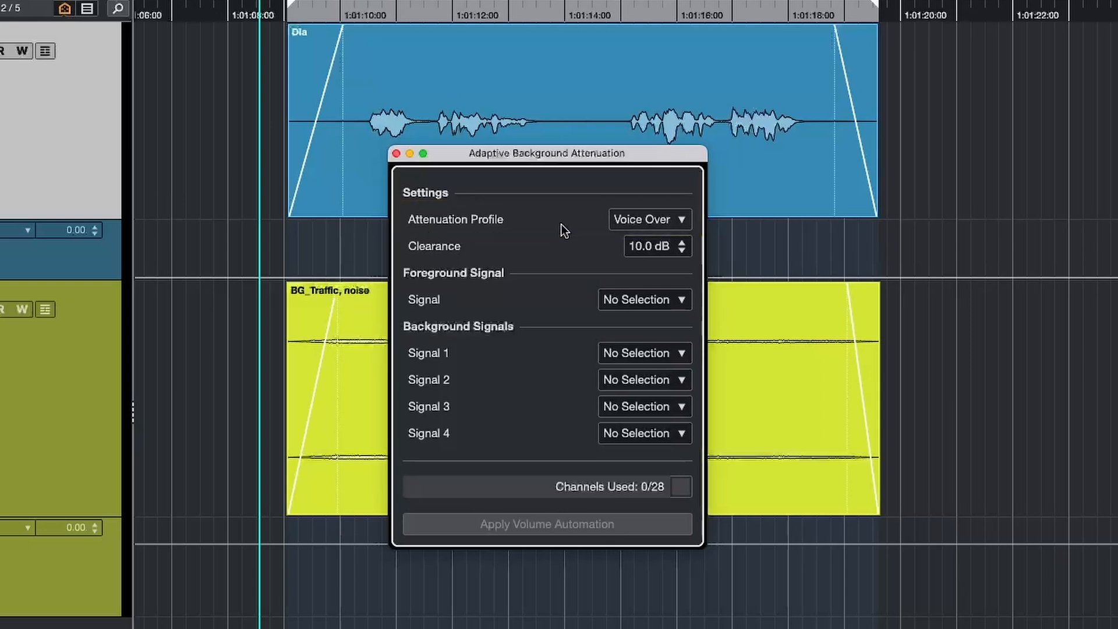
mouse_move(635, 229)
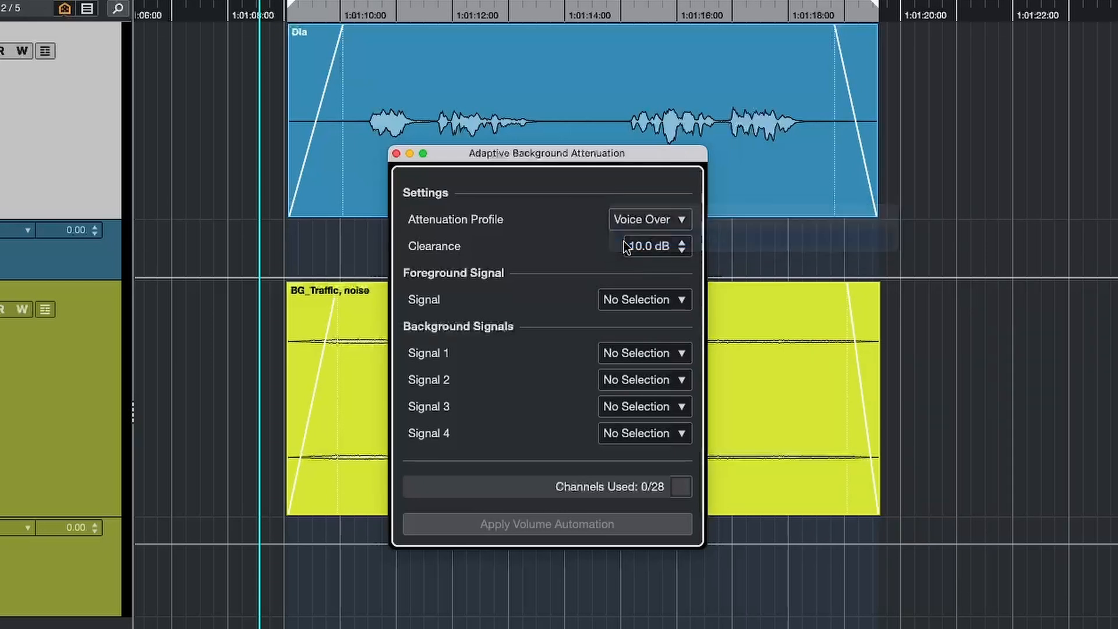
click(648, 219)
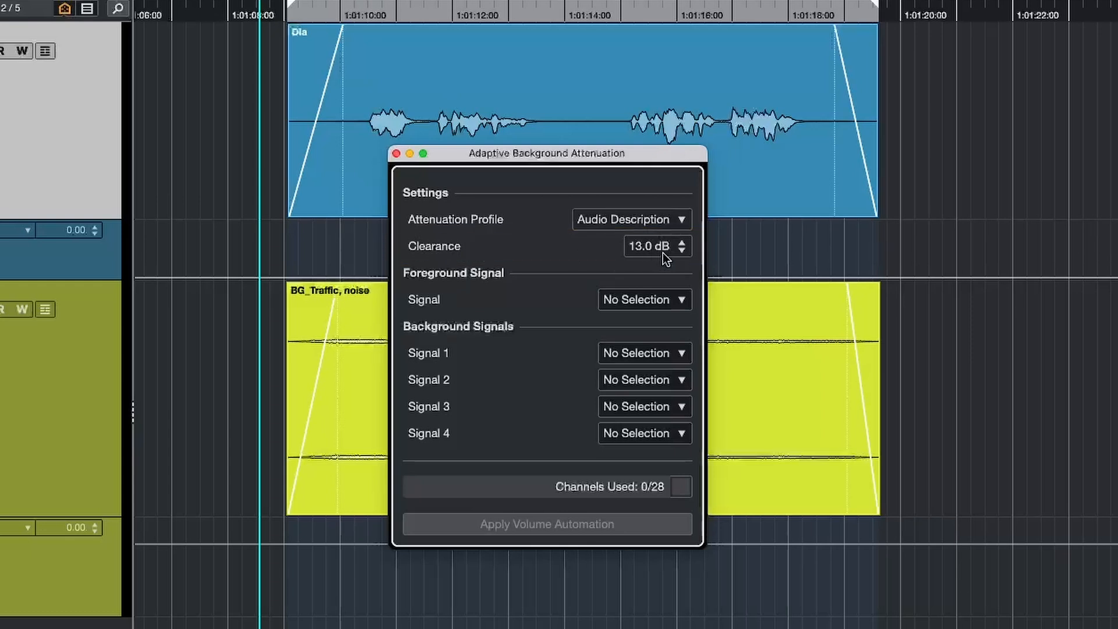
click(686, 251)
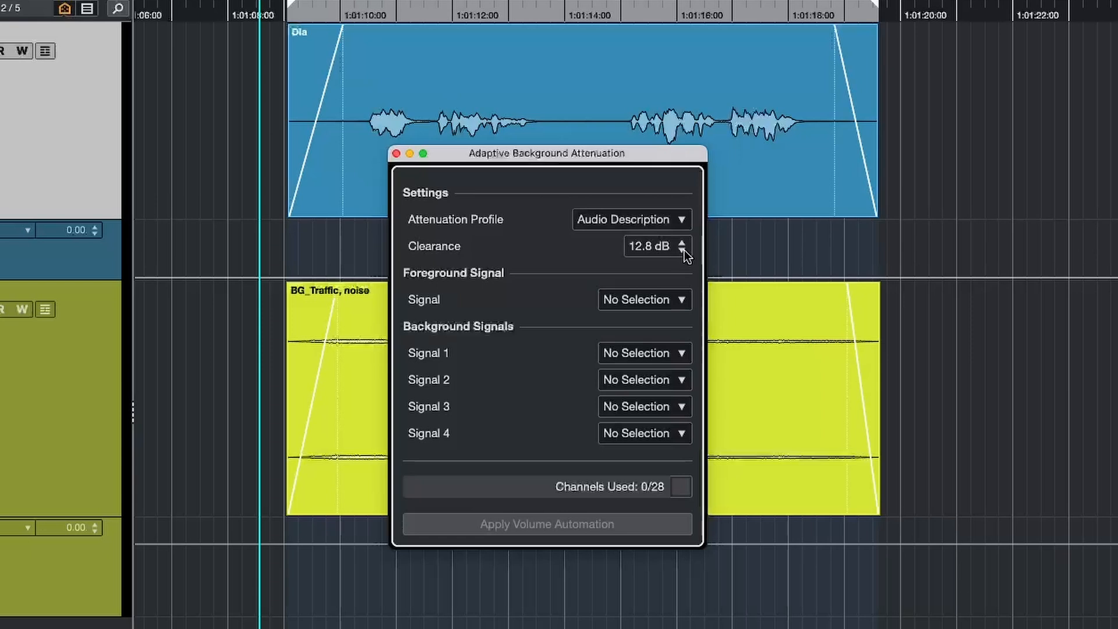
click(684, 241)
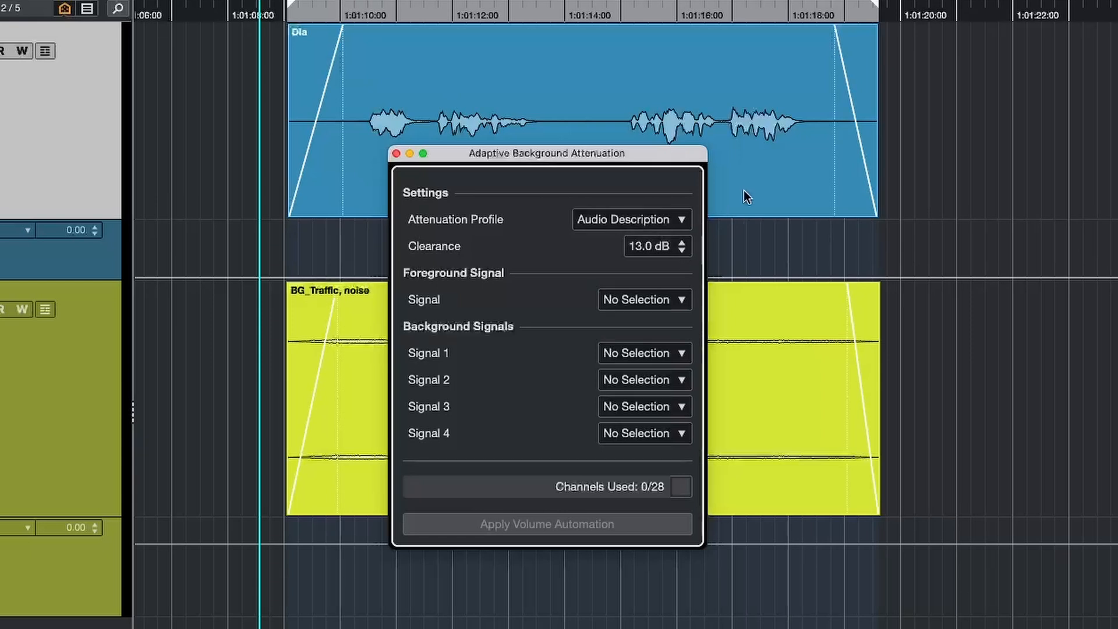
mouse_move(774, 194)
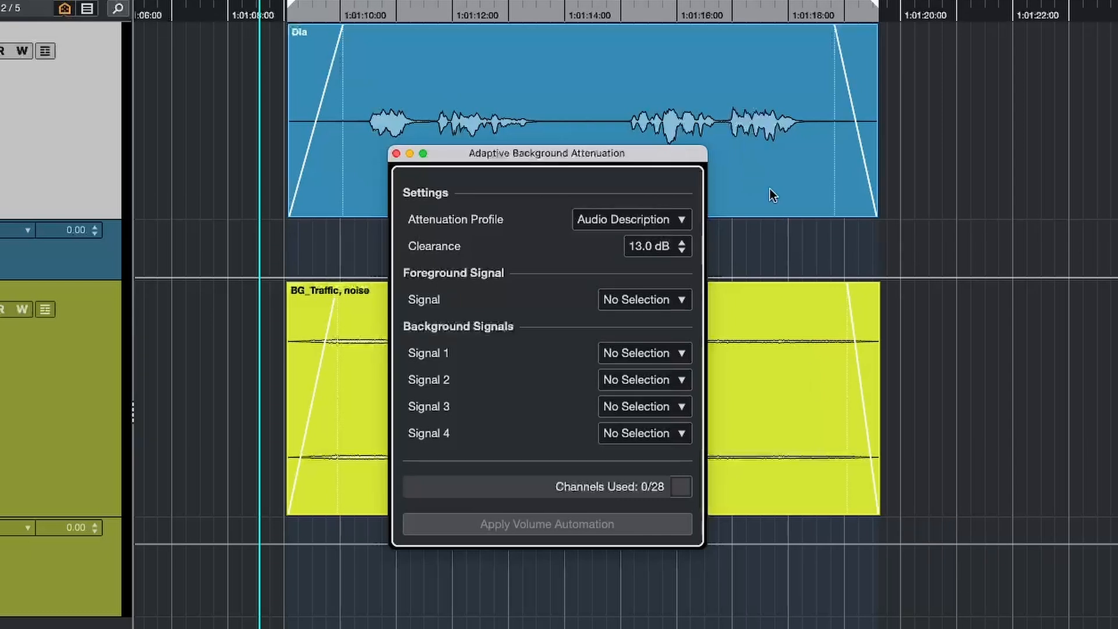
mouse_move(776, 394)
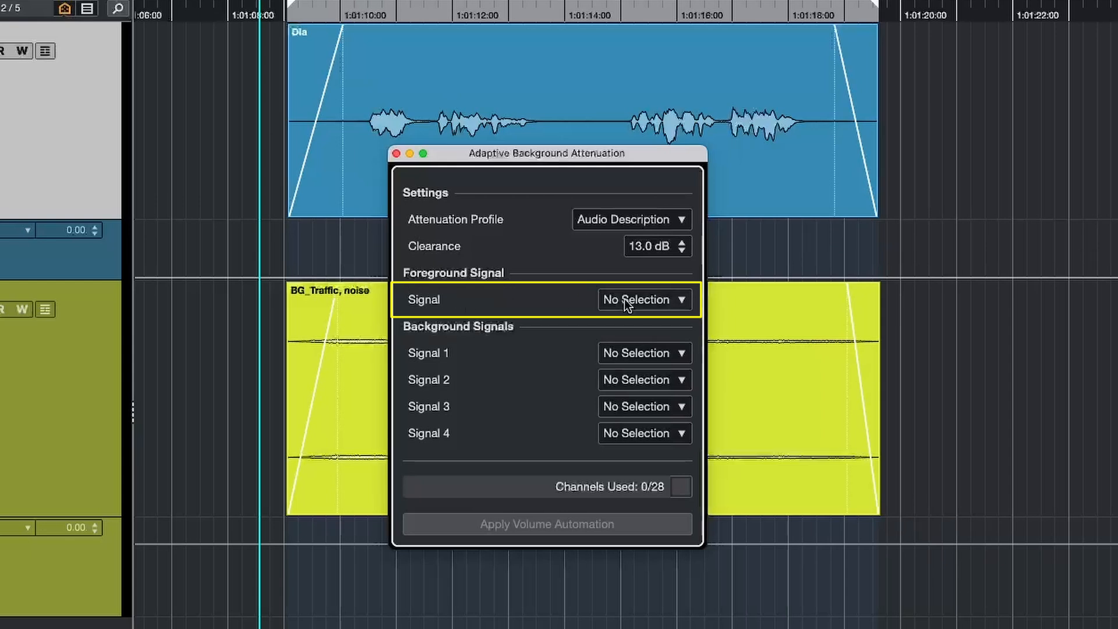
Choose Dialogue as the foreground signal and BG as background signal 1
click(642, 299)
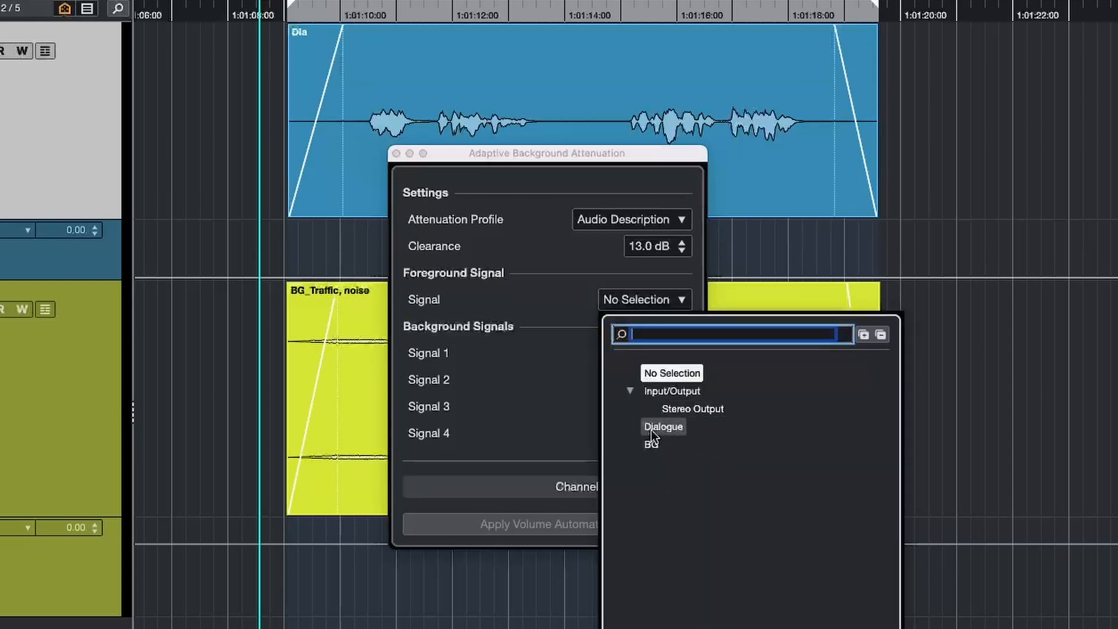
click(661, 427)
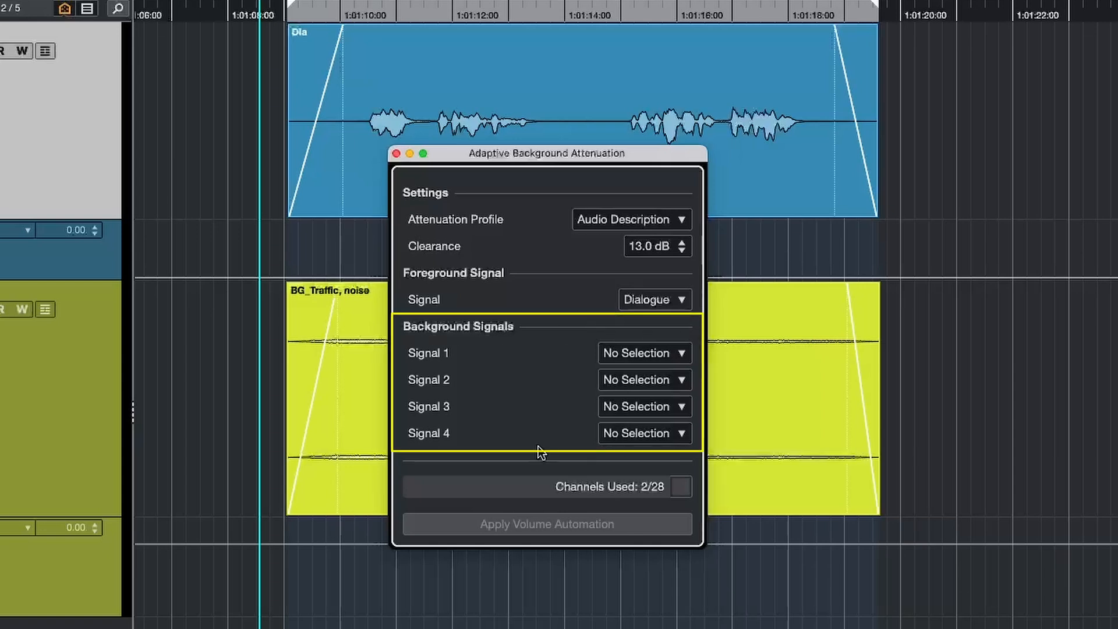
click(643, 353)
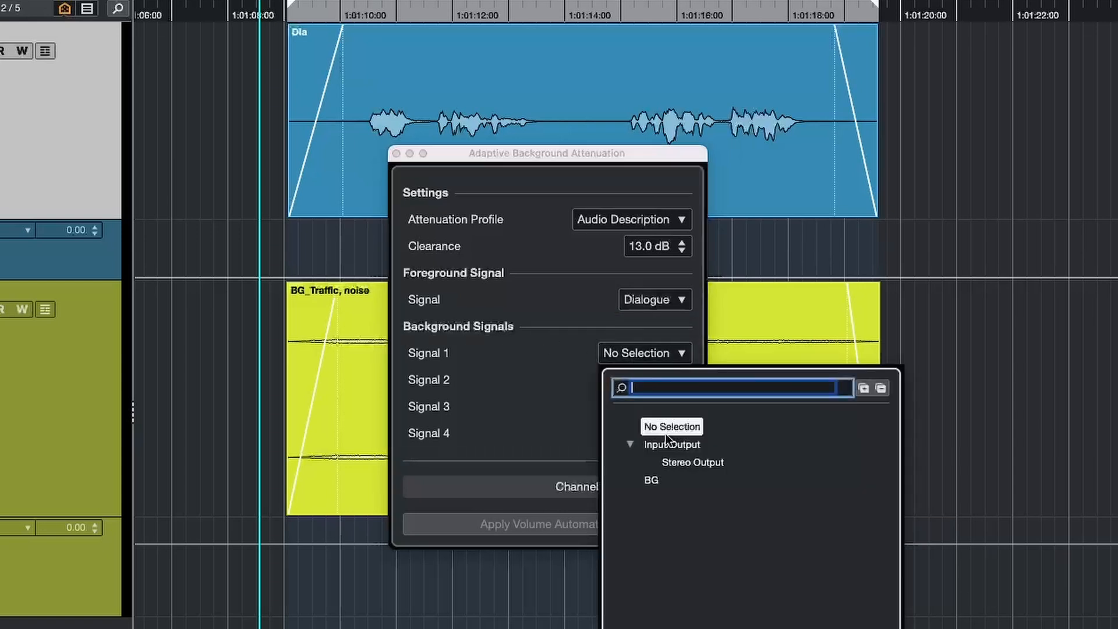
click(651, 479)
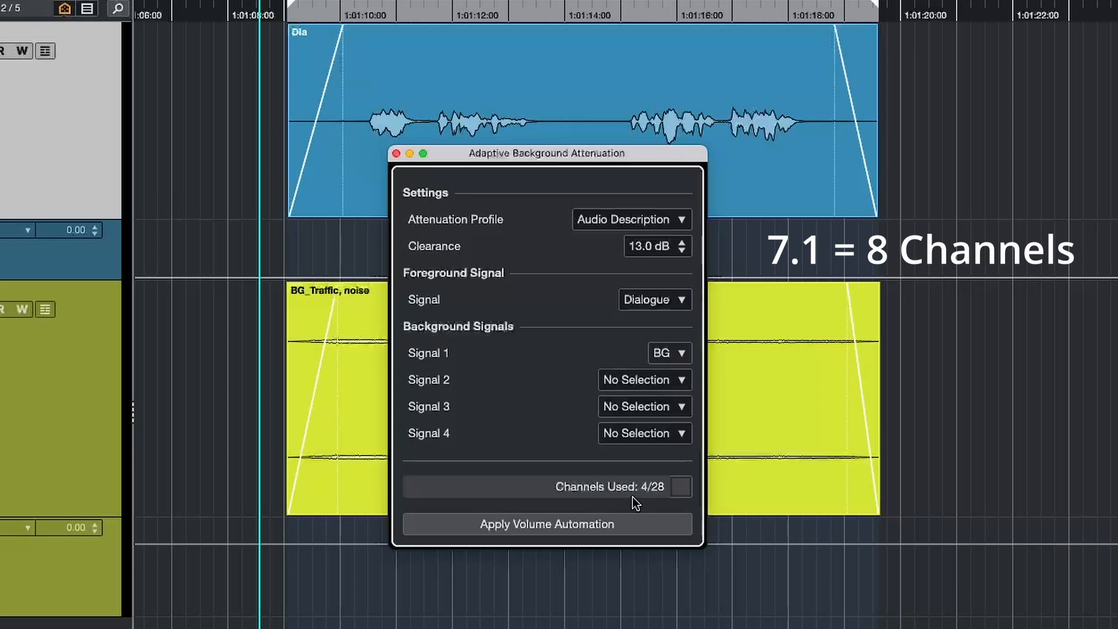
click(546, 486)
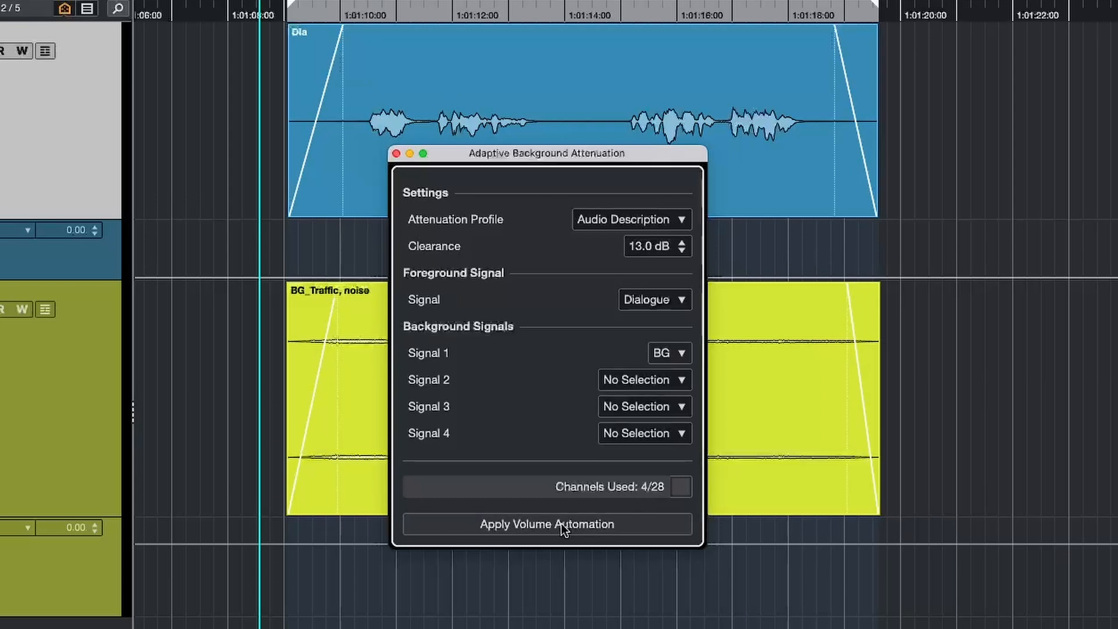
Generate ducking volume automation on the BG track under the dialogue
click(547, 524)
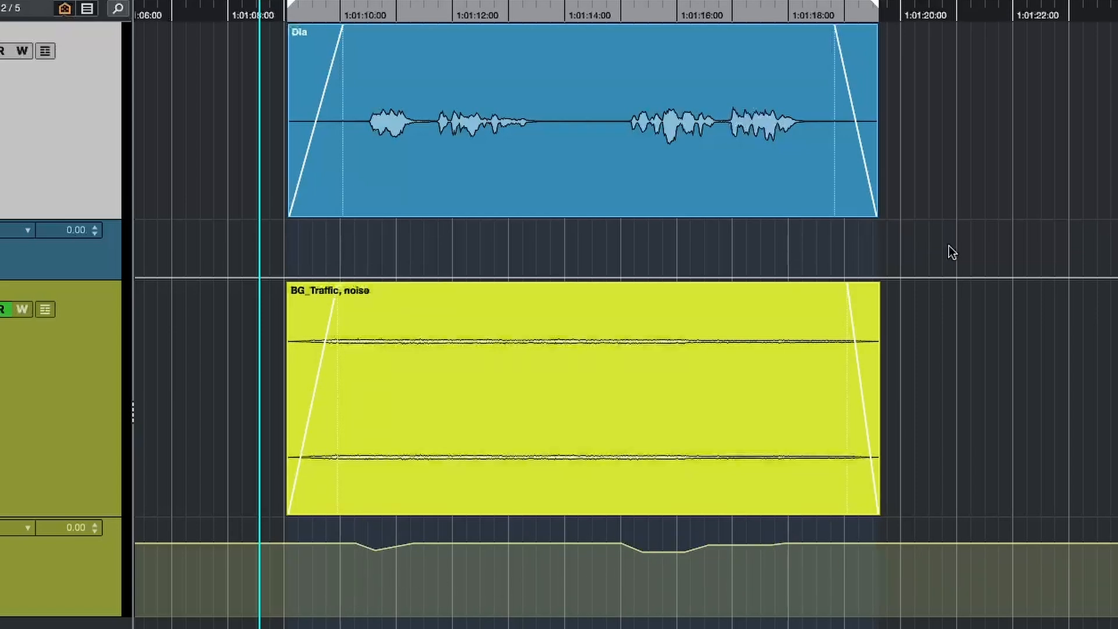
mouse_move(914, 152)
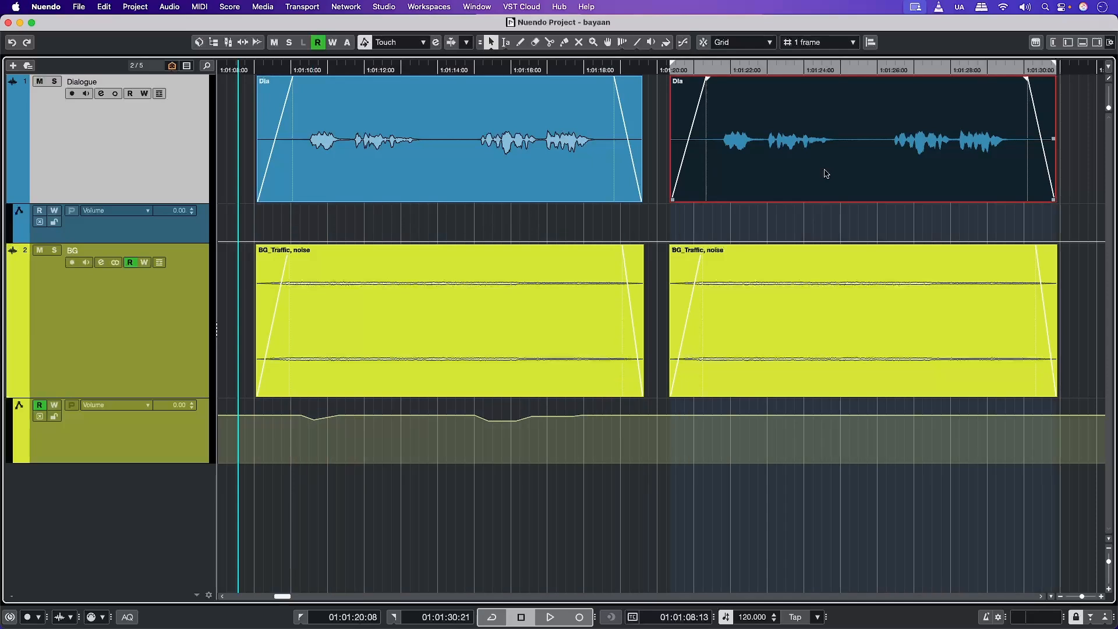
Reopen attenuation for the second Dia clip and apply Voice Over profile automation
click(134, 6)
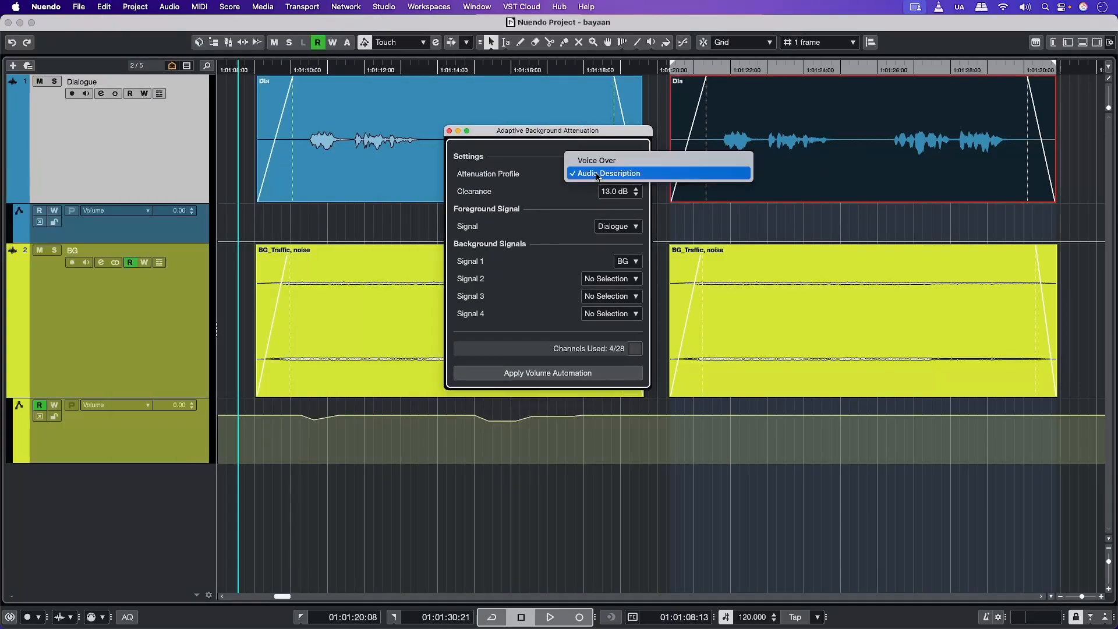
click(597, 159)
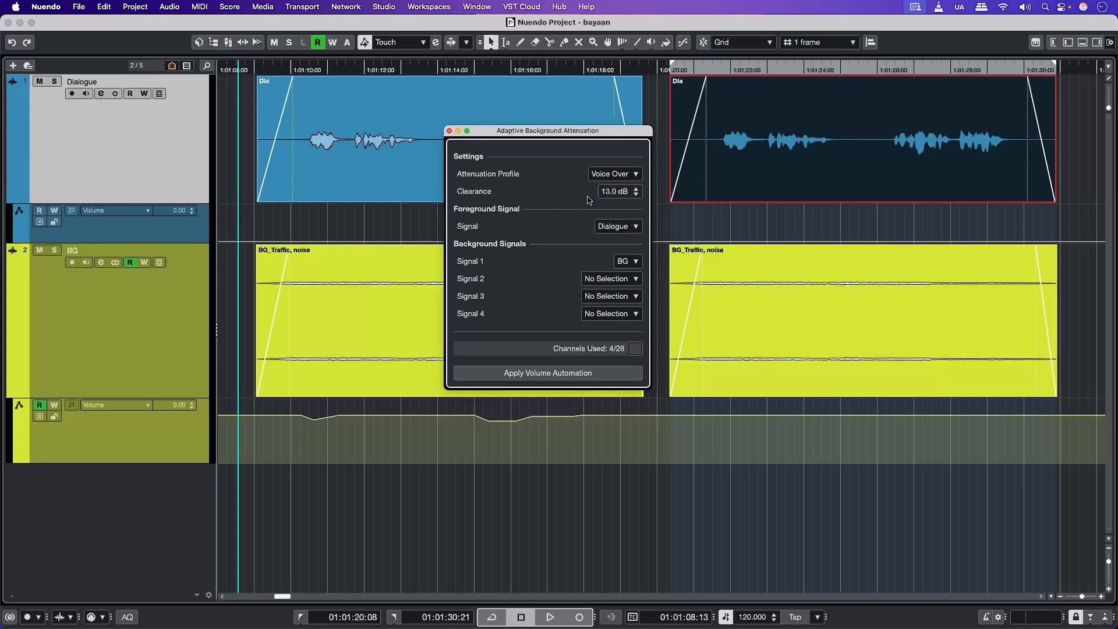
click(547, 373)
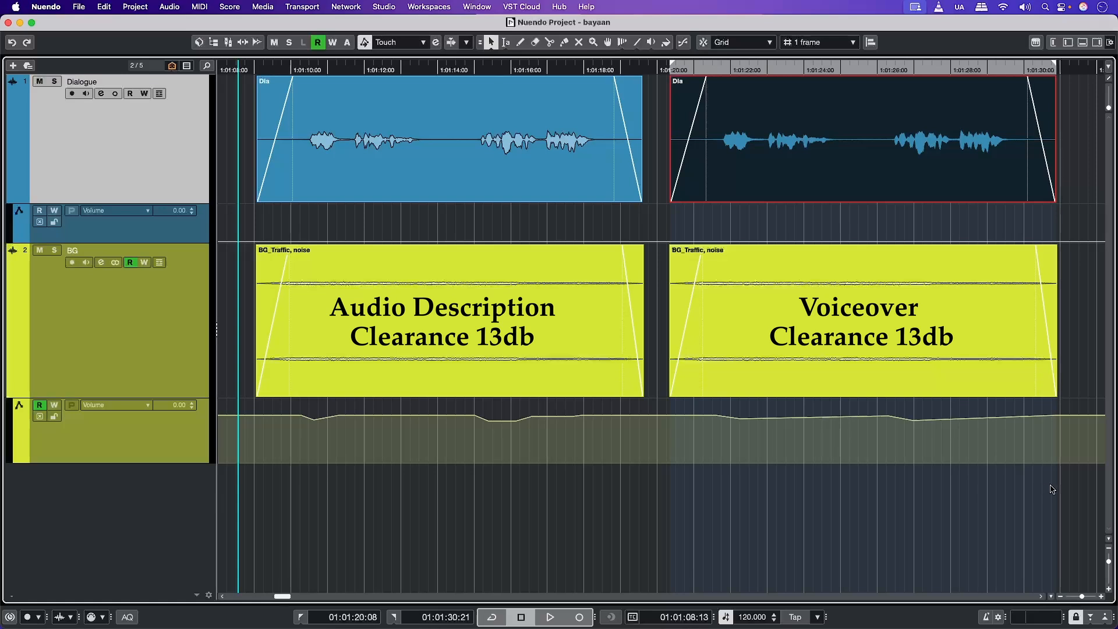
mouse_move(642, 499)
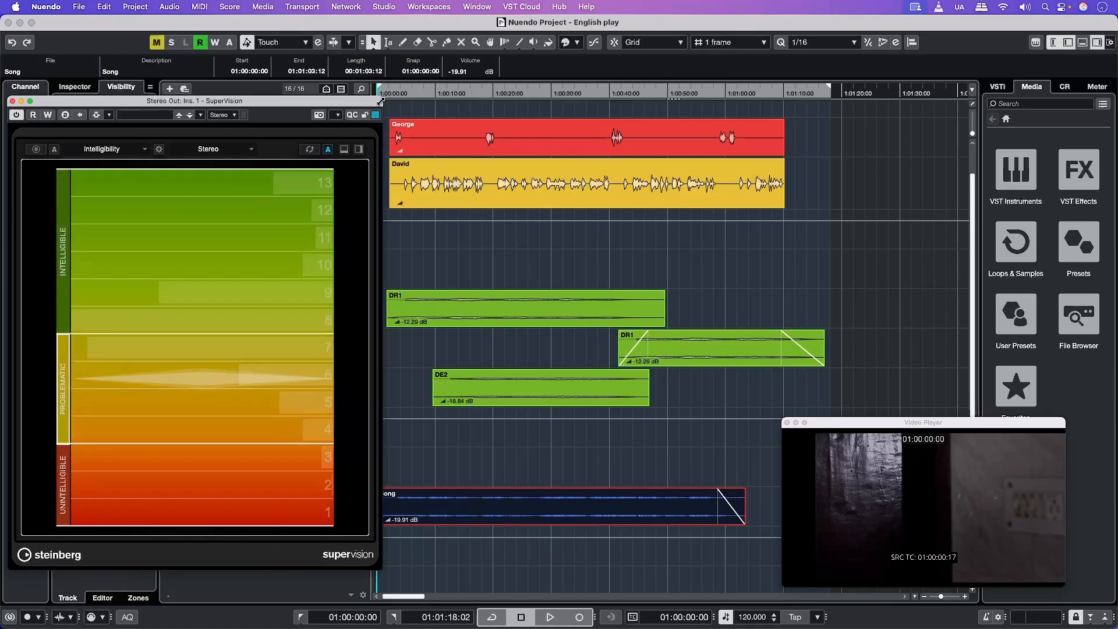
Open and close the Intelligibility meter's module settings in the English play project
click(159, 150)
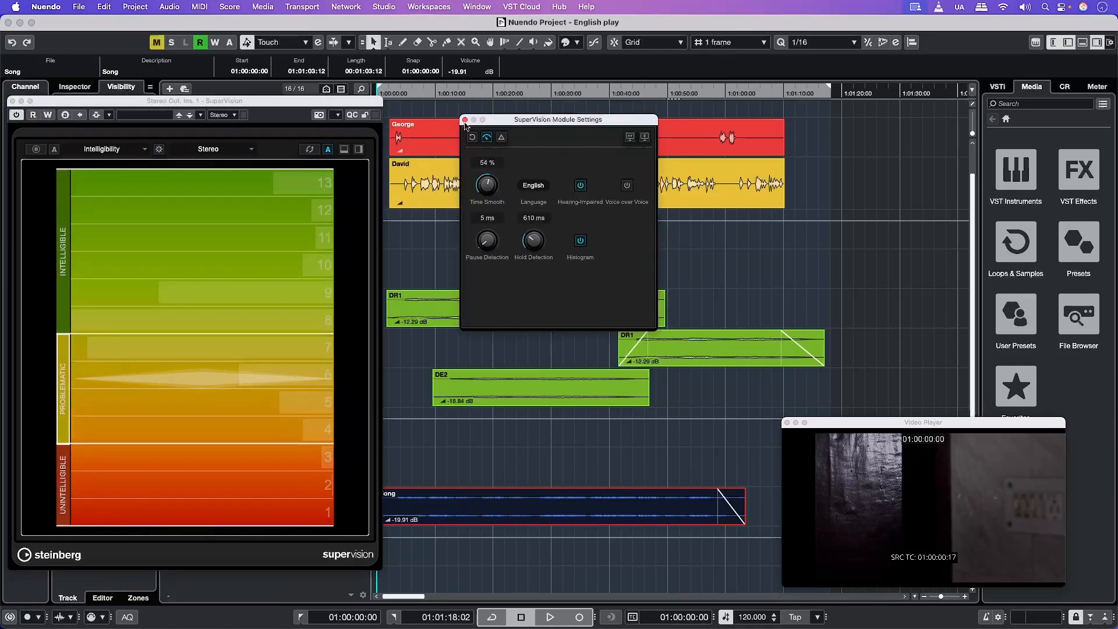
click(464, 119)
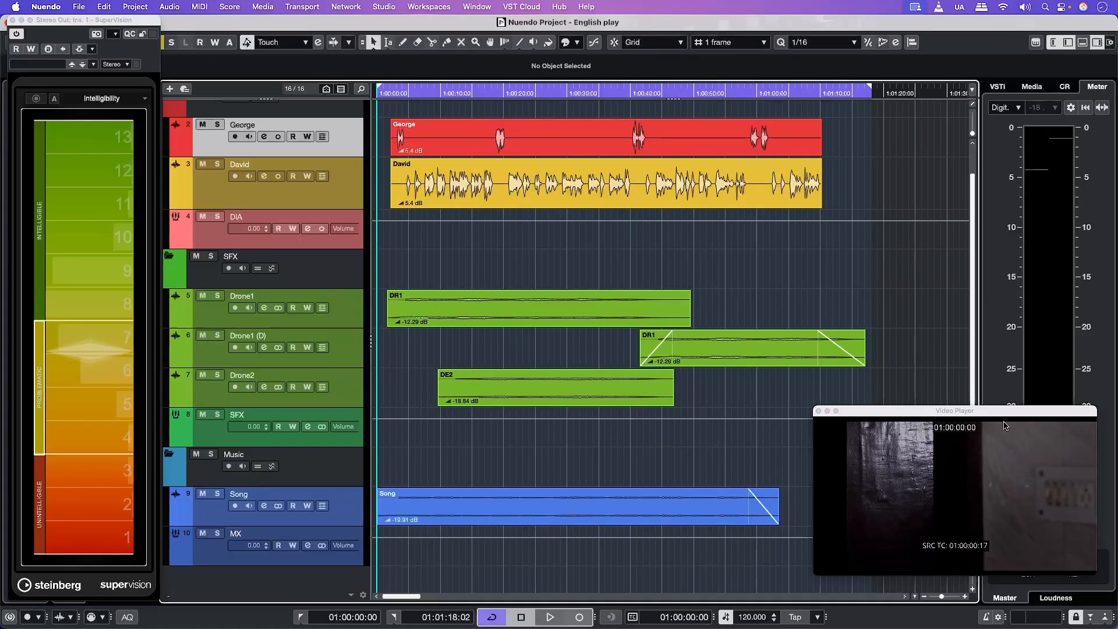
click(549, 617)
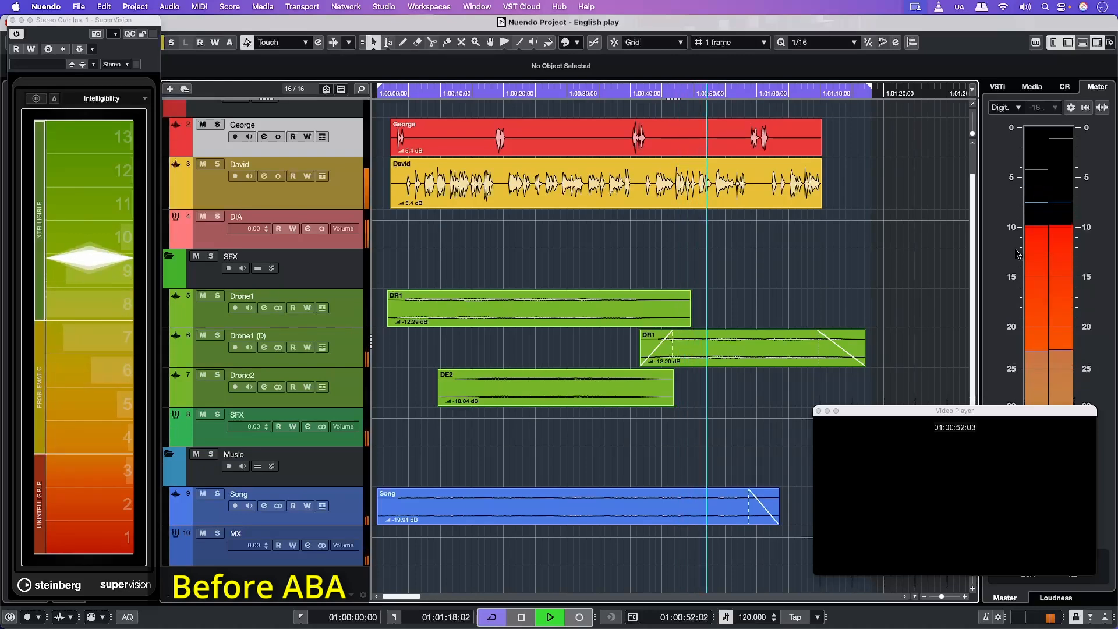
click(548, 617)
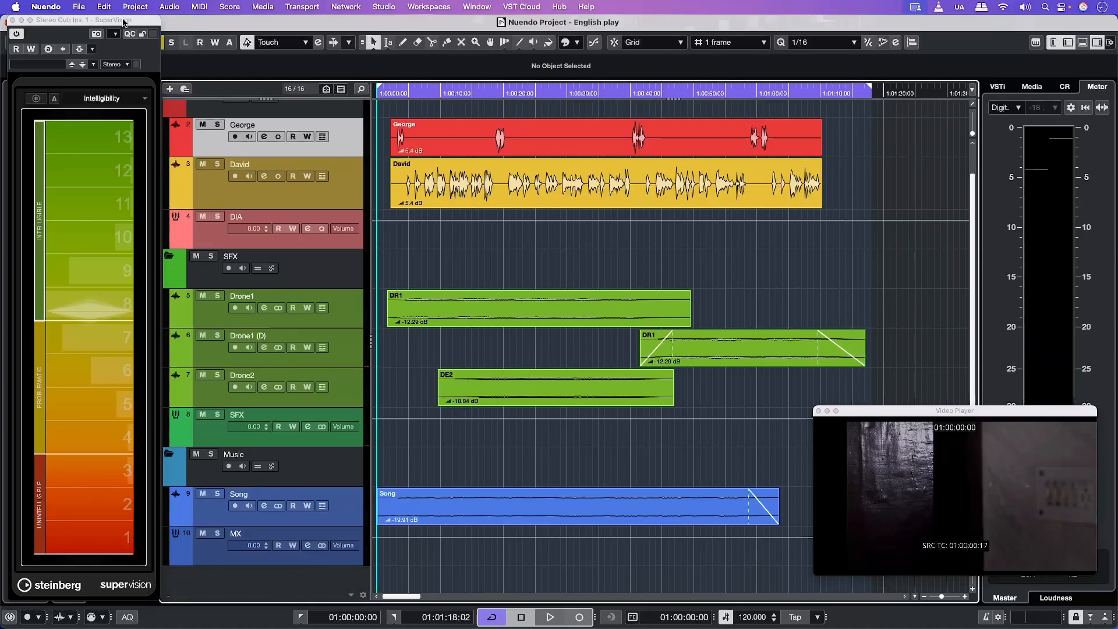
Set DIA as foreground, SFX and MX as backgrounds 1 and 2, and apply automation
click(134, 6)
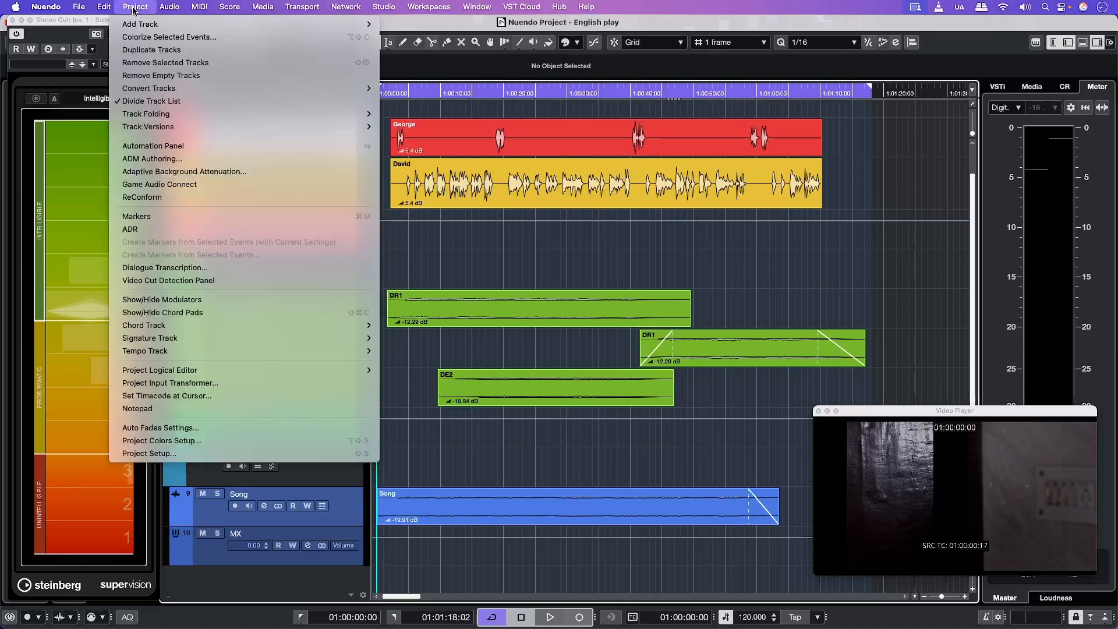
click(185, 172)
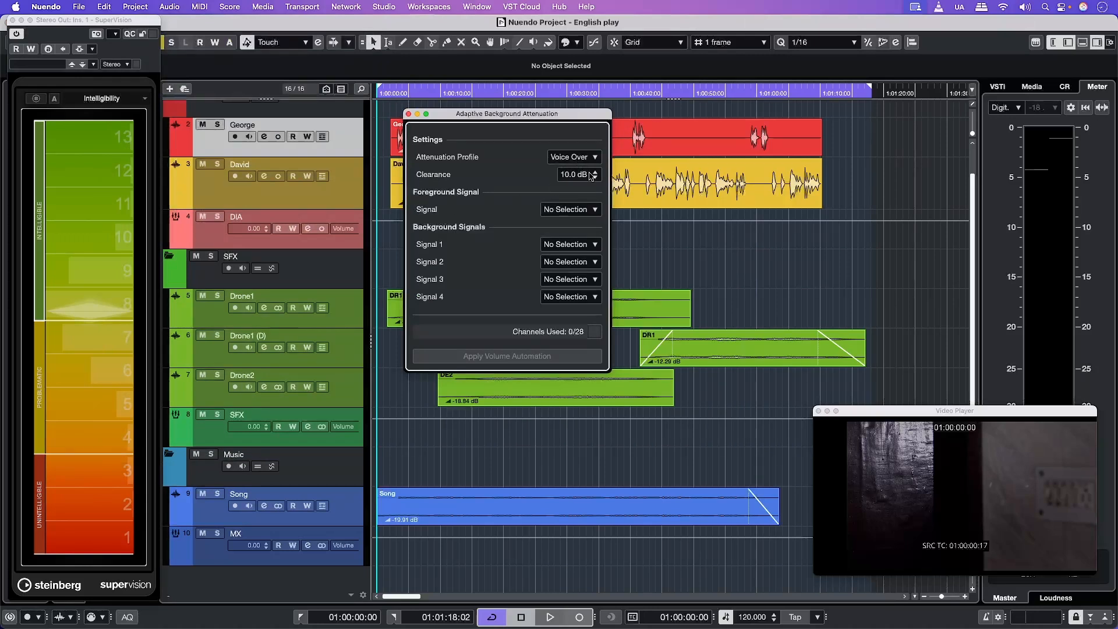
click(569, 209)
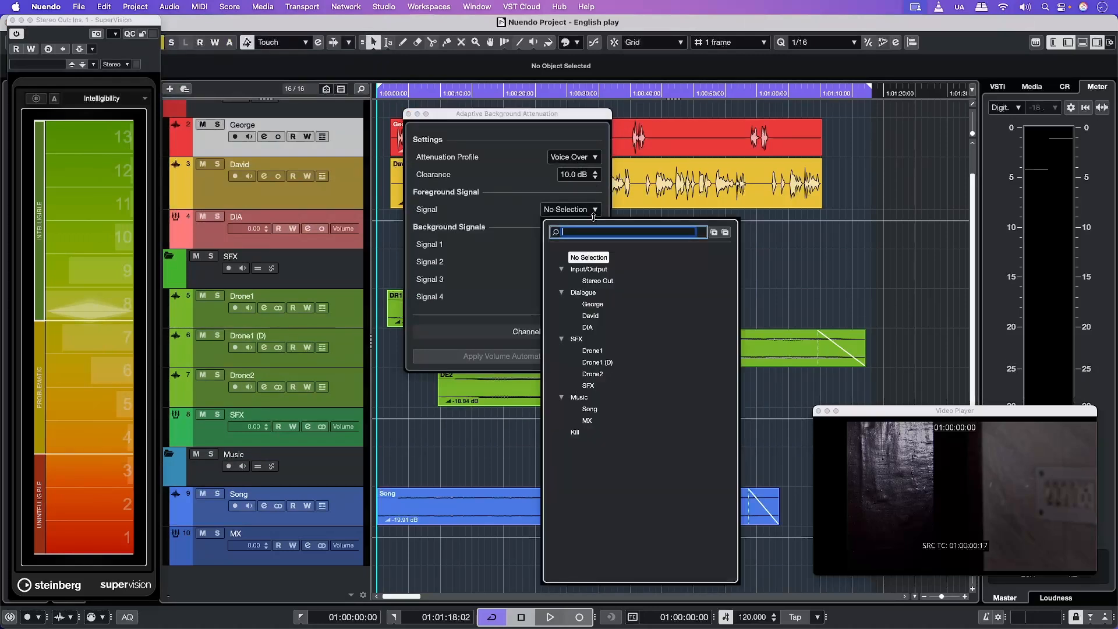
click(587, 327)
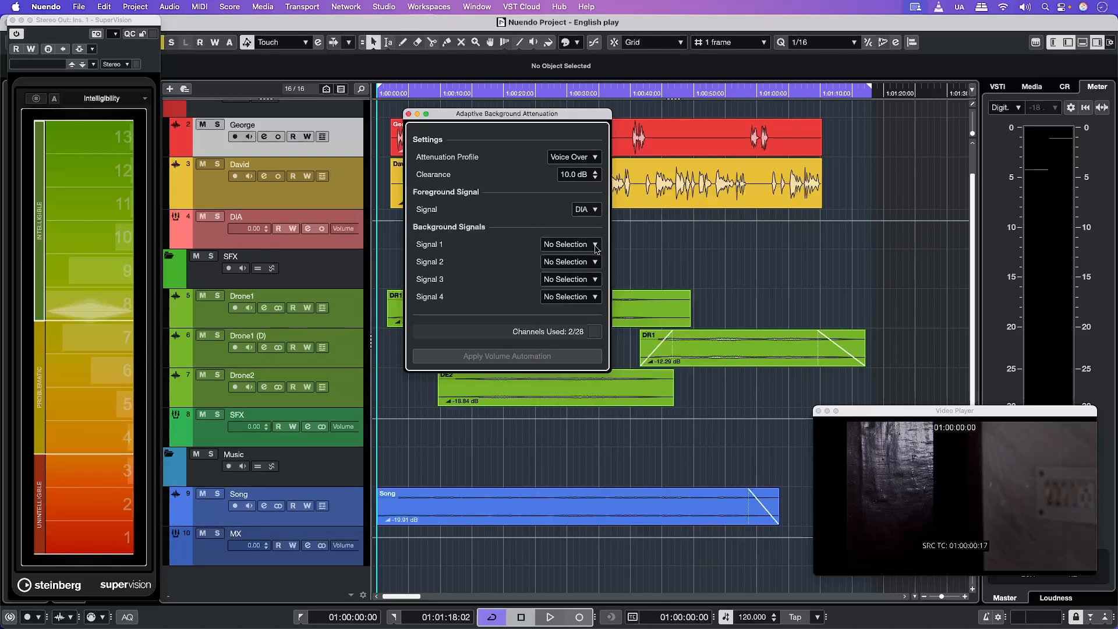
click(571, 245)
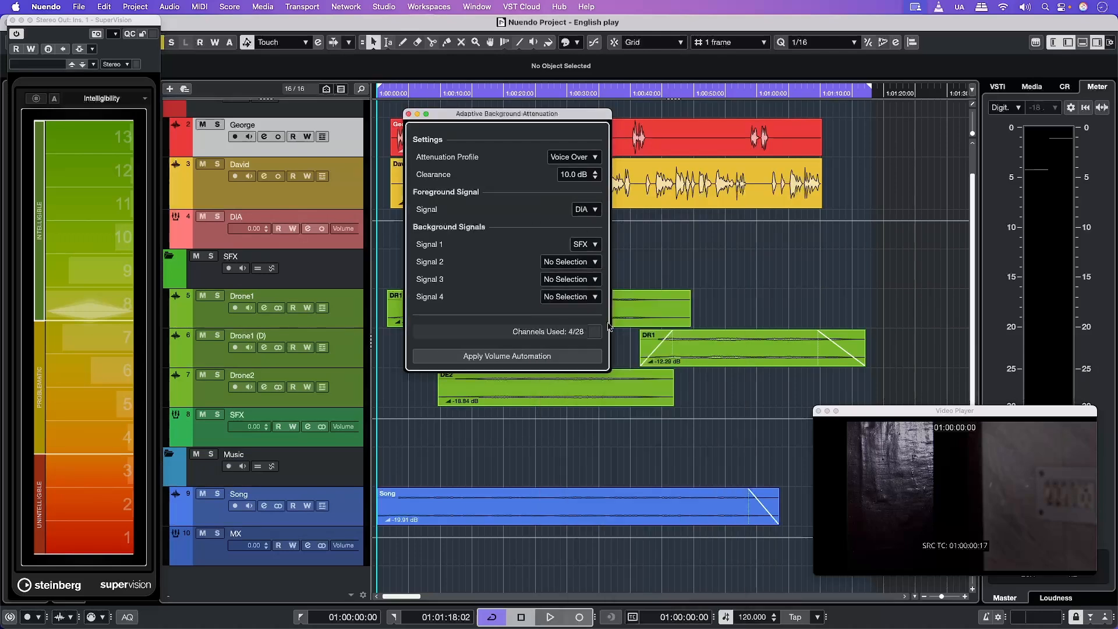
click(571, 262)
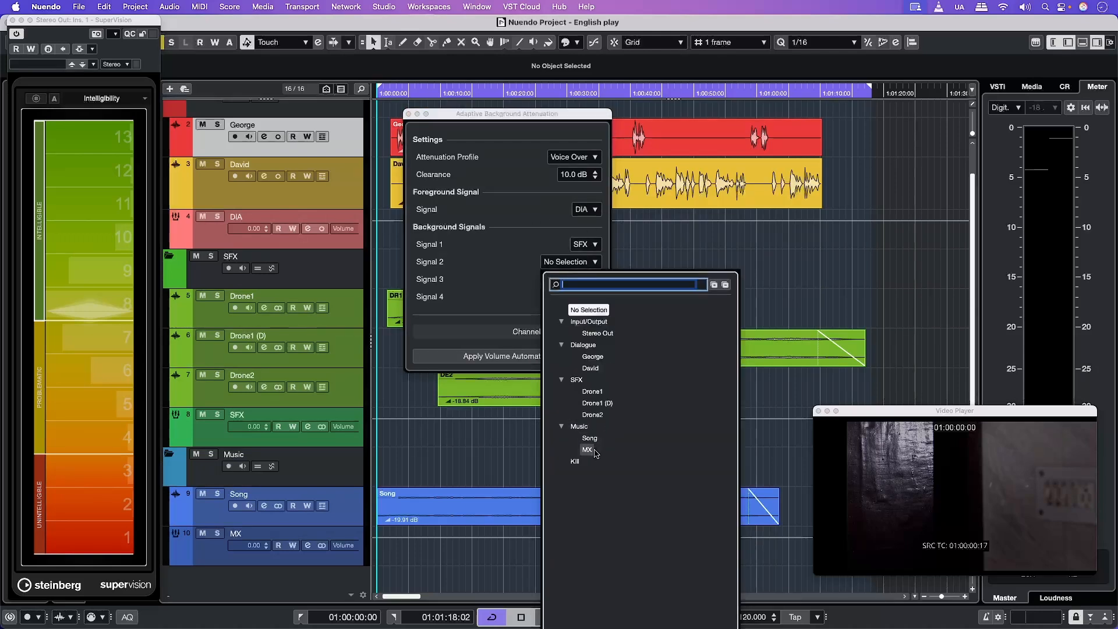
click(587, 449)
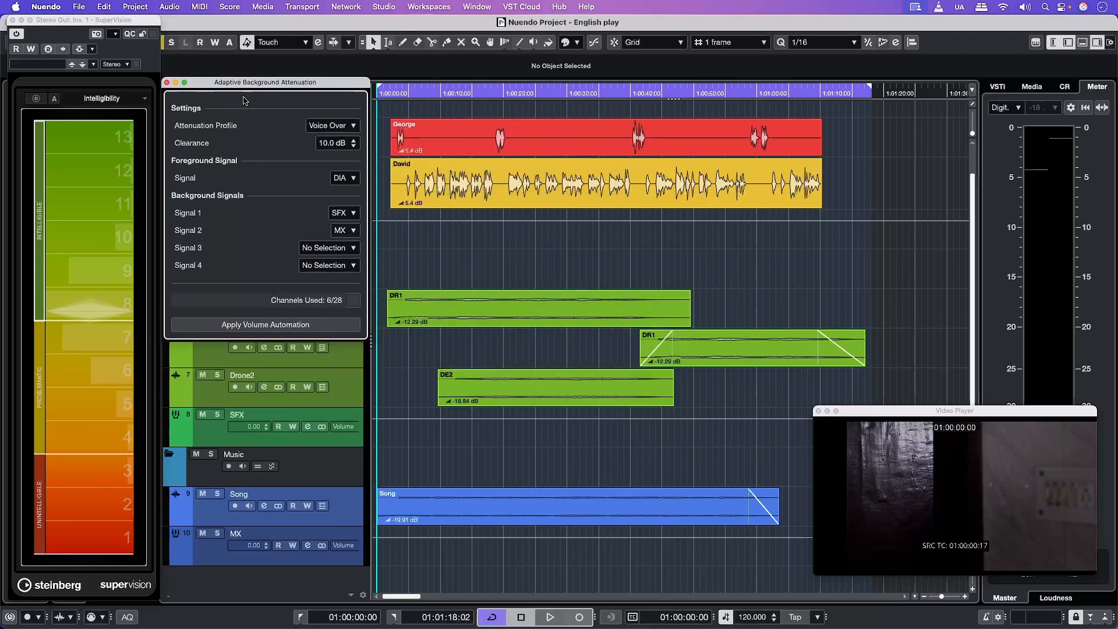
click(264, 324)
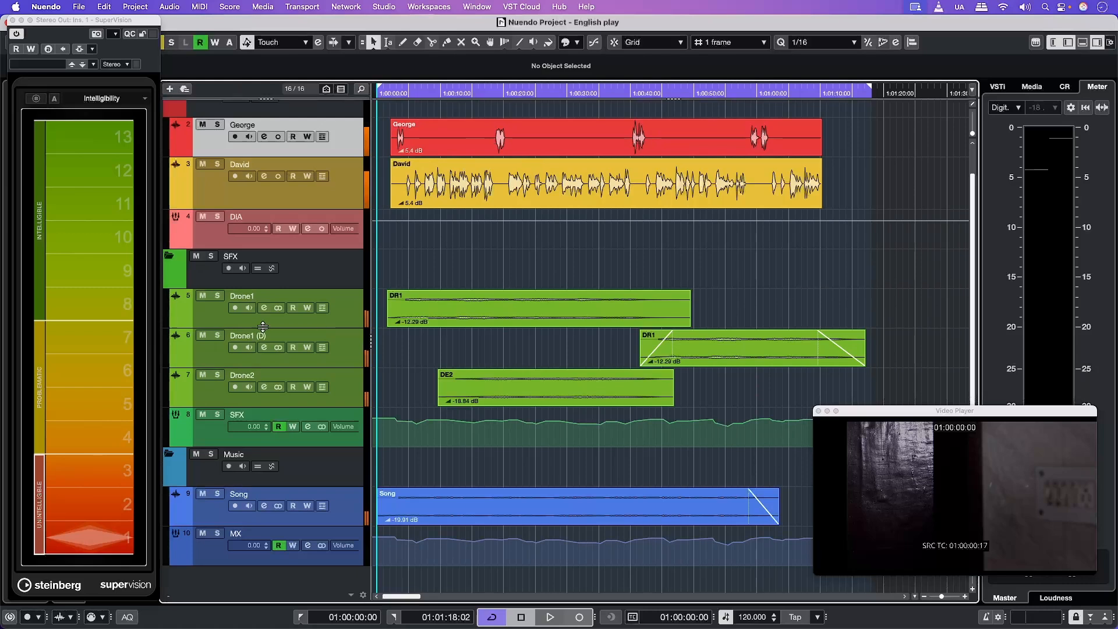
click(549, 617)
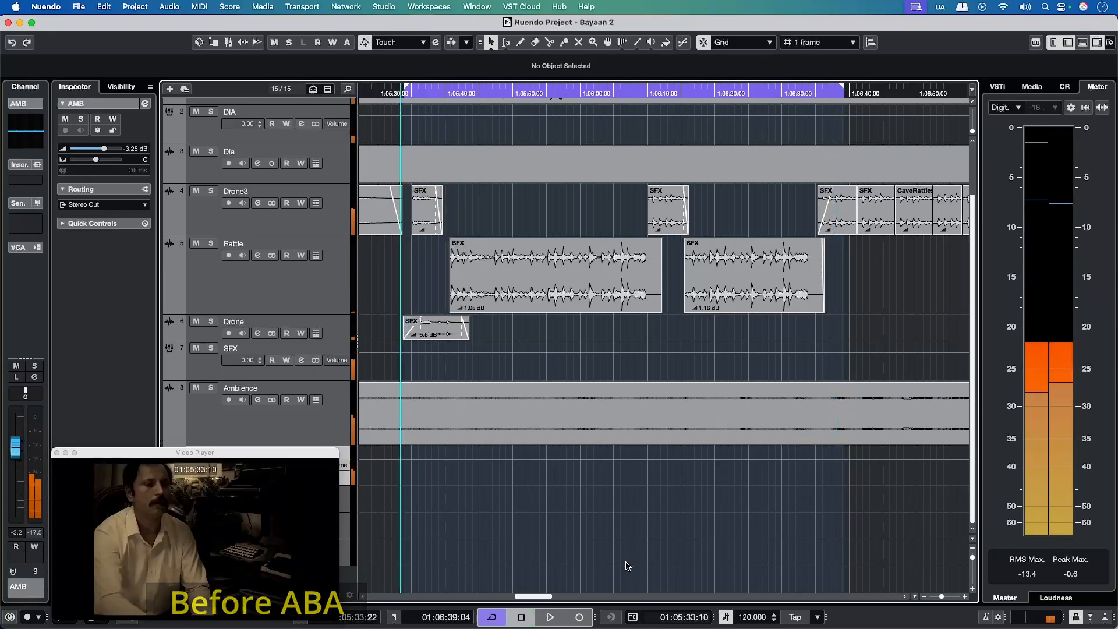
Run Adaptive Background Attenuation with DIA as the foreground signal and apply volume automation
click(134, 7)
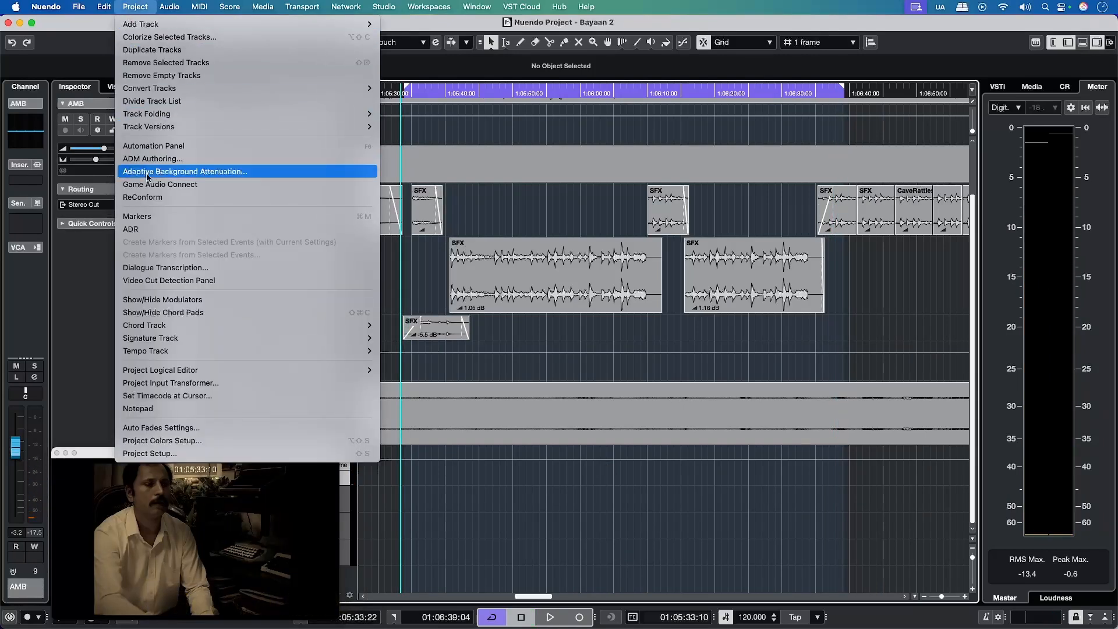
click(184, 171)
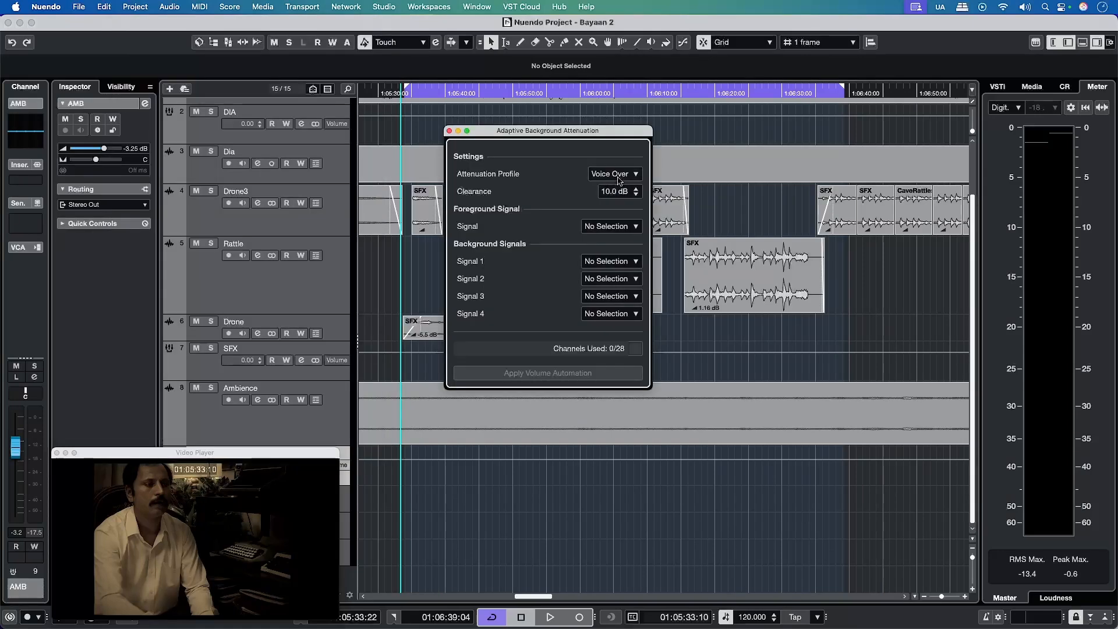
click(610, 226)
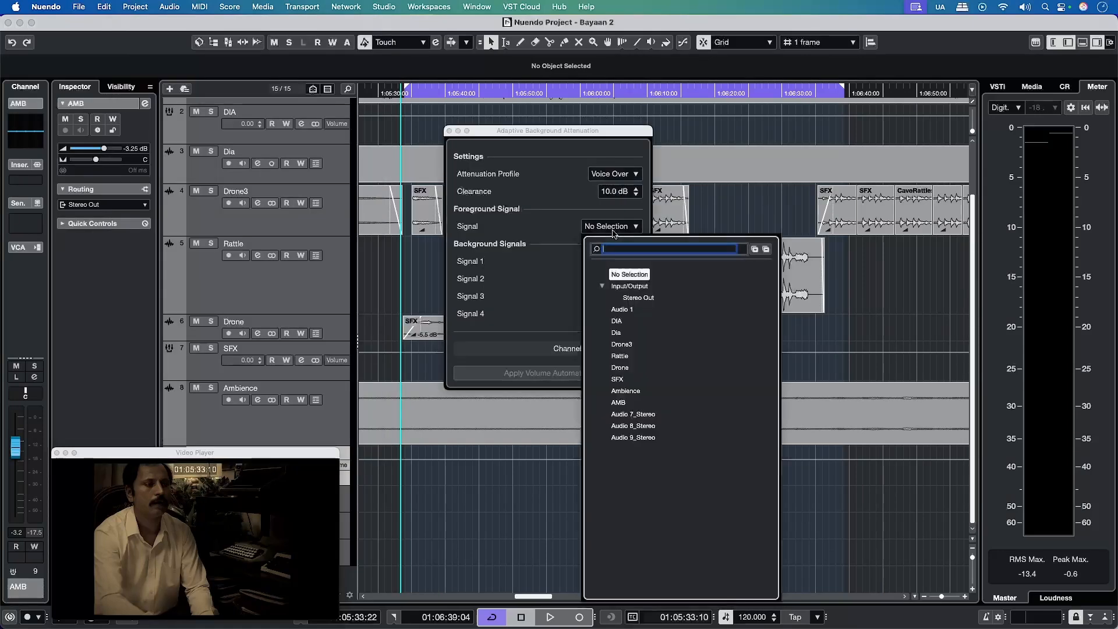
click(616, 321)
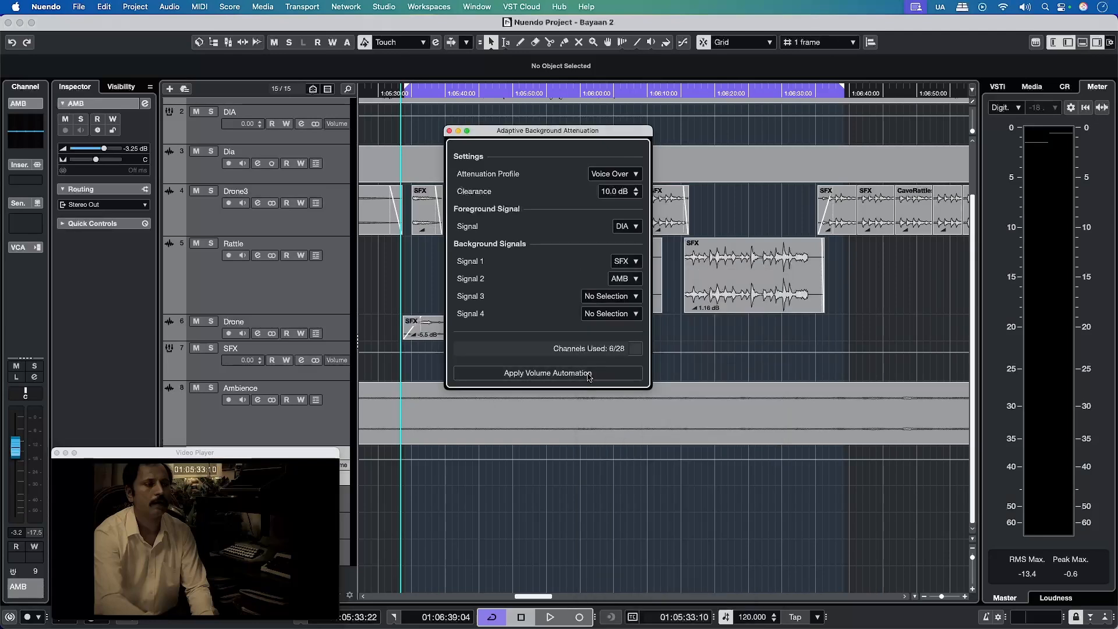
click(547, 373)
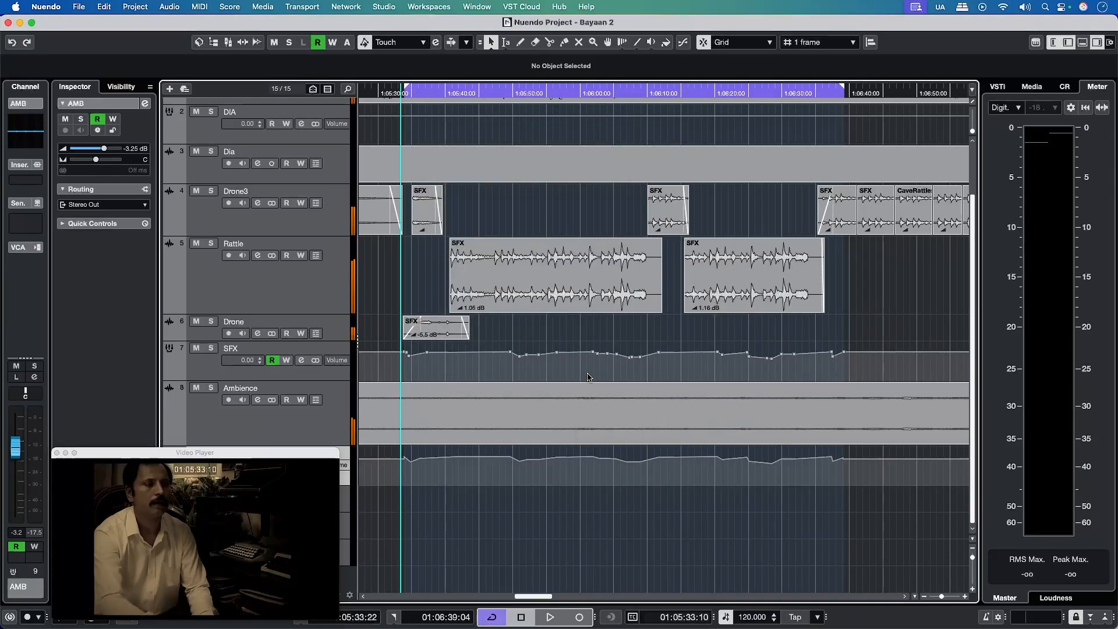
click(548, 617)
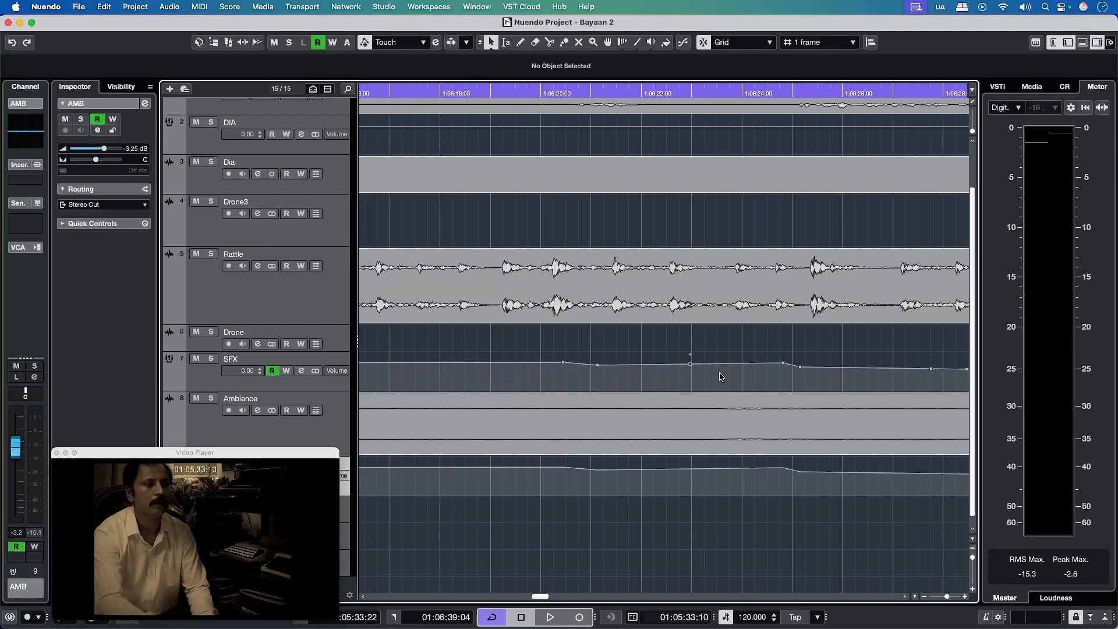
click(549, 617)
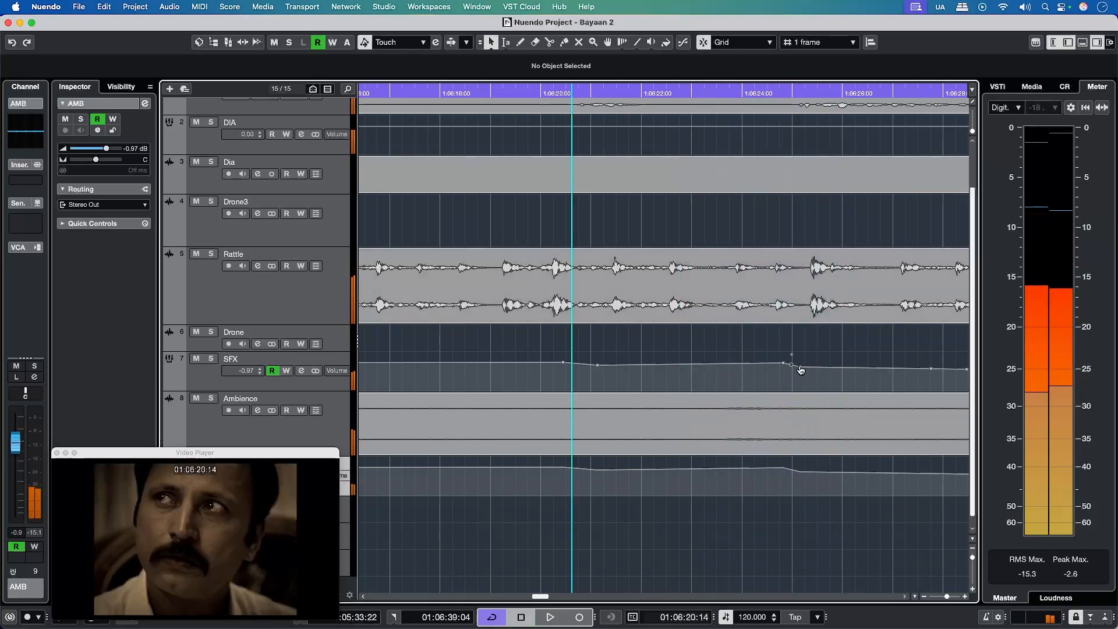
Lower the AMB automation node at 1:06:25:03 to -2.61 dB and audition playback
drag(791, 365, 799, 471)
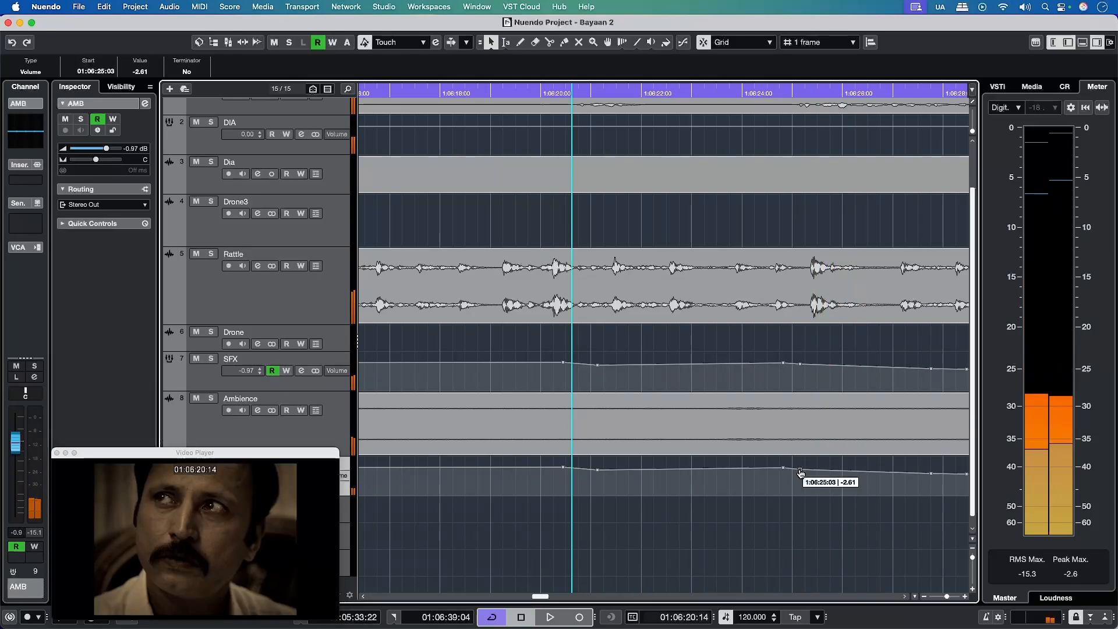
click(550, 617)
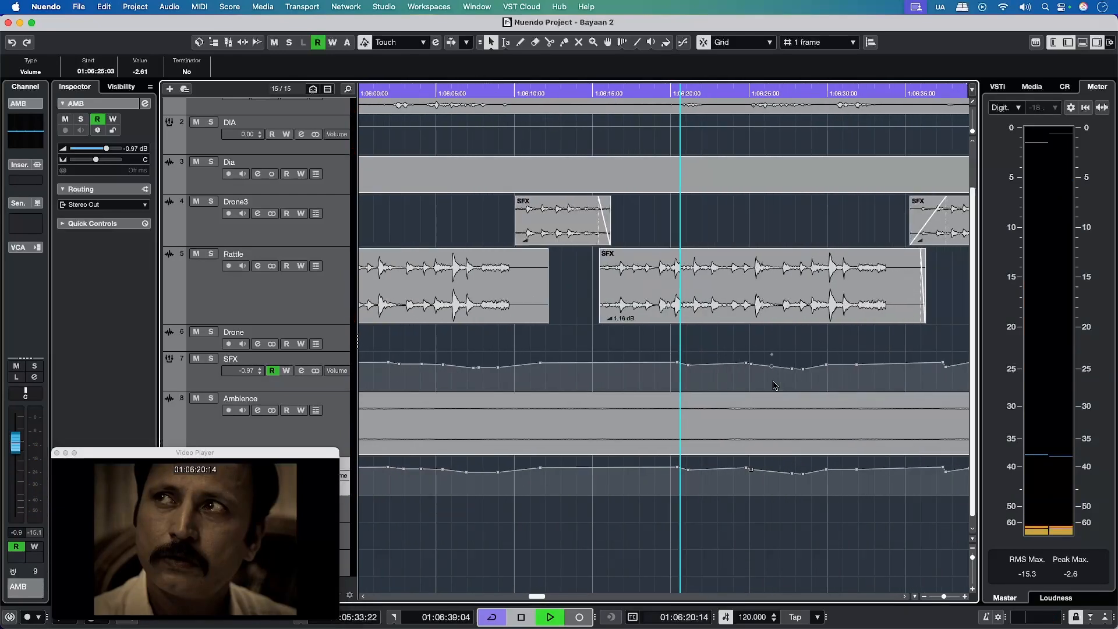